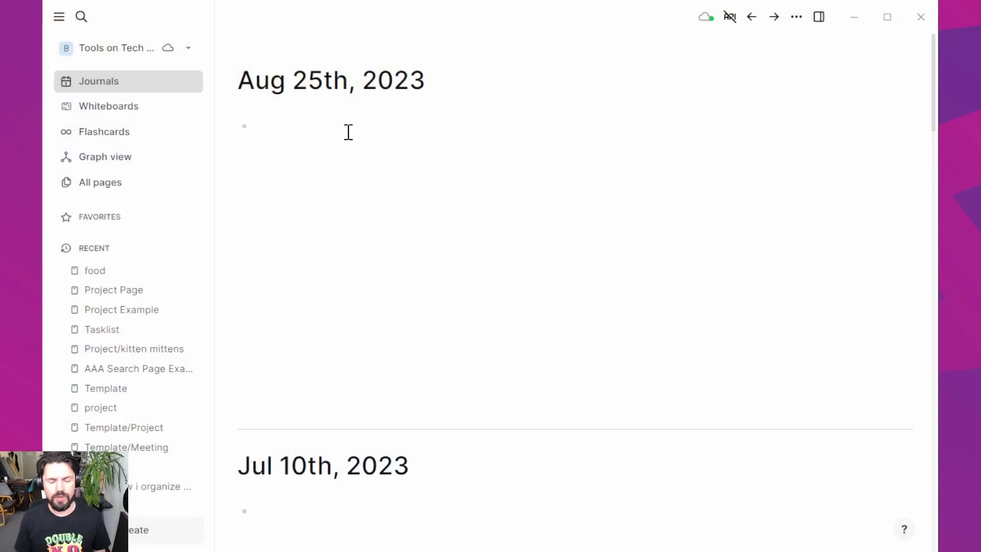
Add Pizza, Burgers and Fries, each tagged #food, to the Aug 25th journal
{"action": "left_click", "coordinate": [281, 126]}
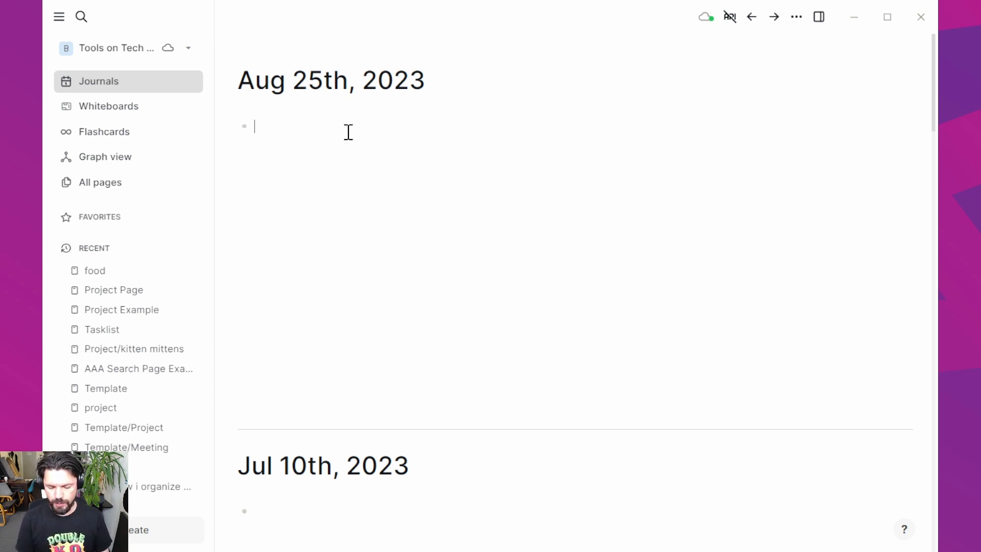
{"action": "type", "text": "Pizza #"}
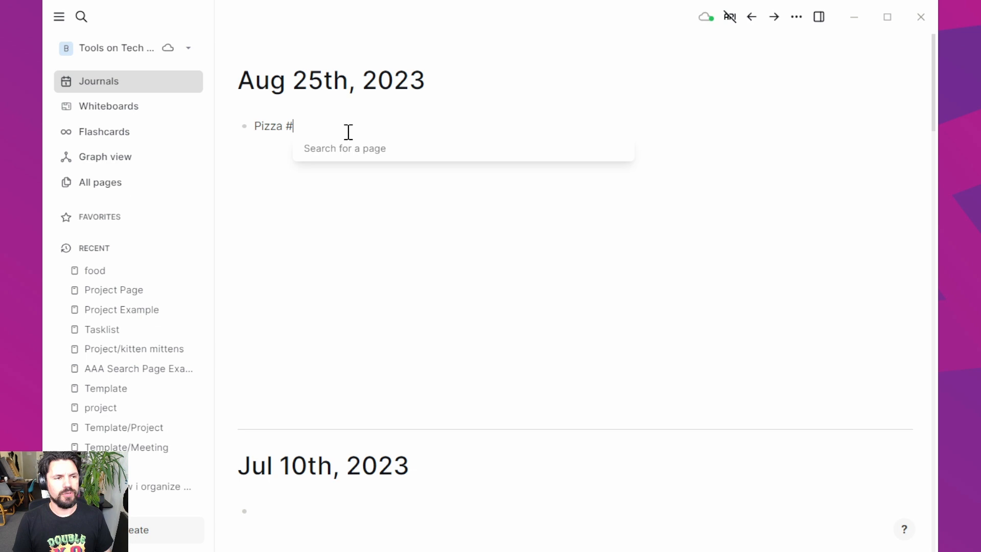
{"action": "type", "text": "food"}
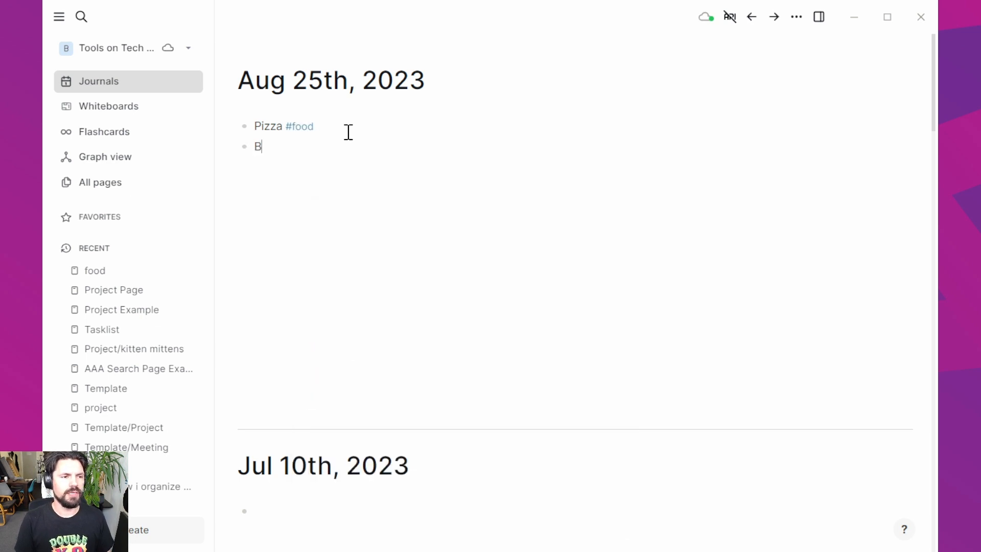
{"action": "type", "text": "urgers #food"}
{"action": "type", "text": "Fries"}
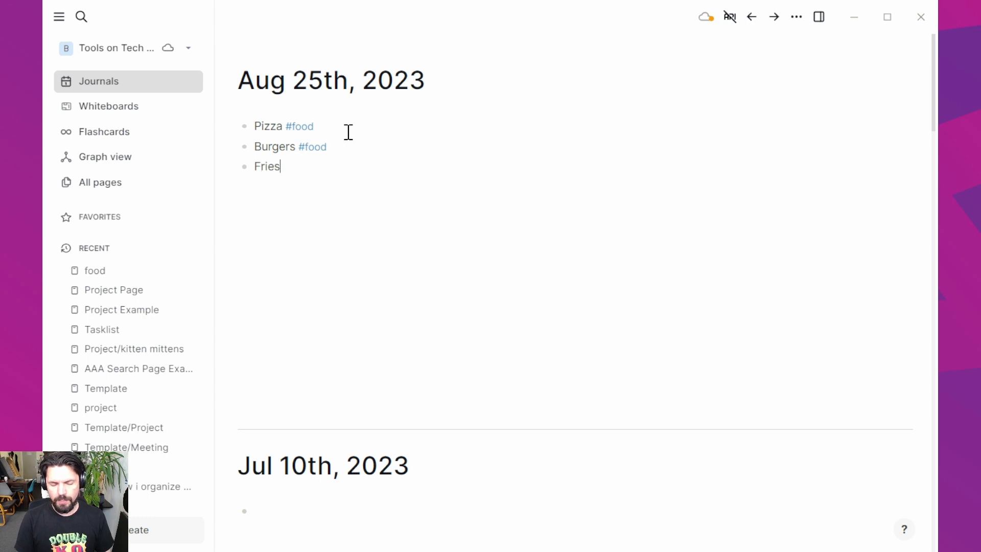
{"action": "type", "text": "#food"}
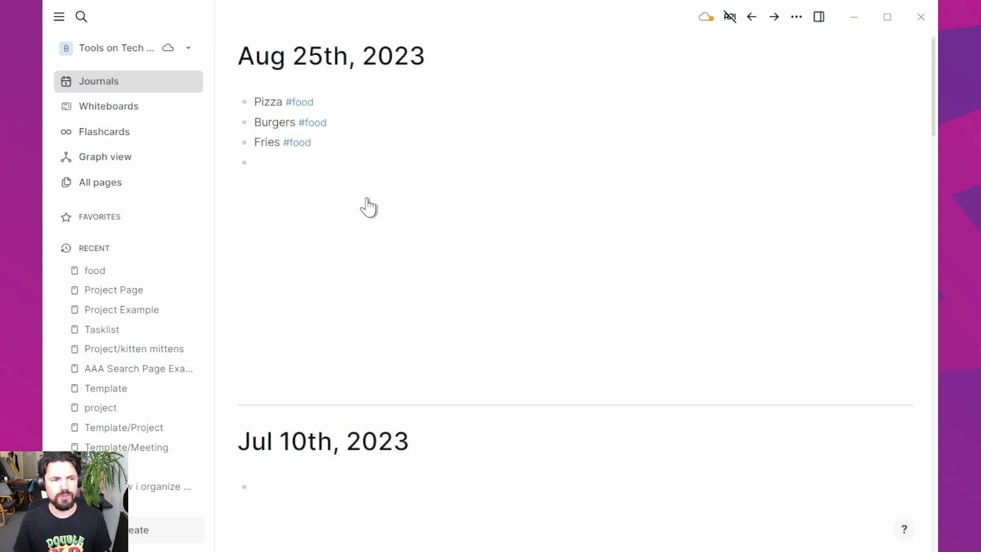
Add Sushi and Pokebowls, linked to food, to the Jul 10th journal
{"action": "scroll", "scroll_direction": "down", "scroll_amount": 3}
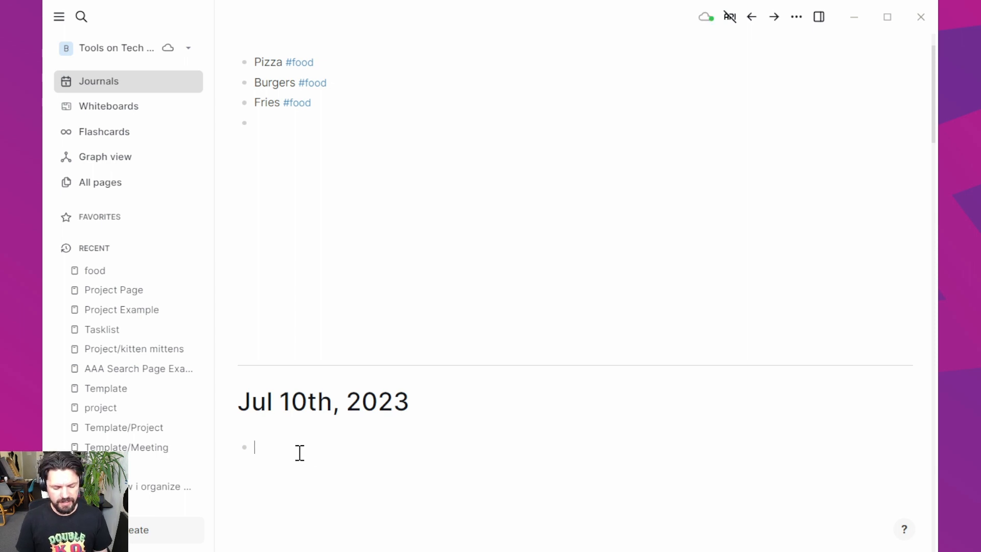
{"action": "type", "text": "Sushi #food"}
{"action": "type", "text": "Pokebowls #f"}
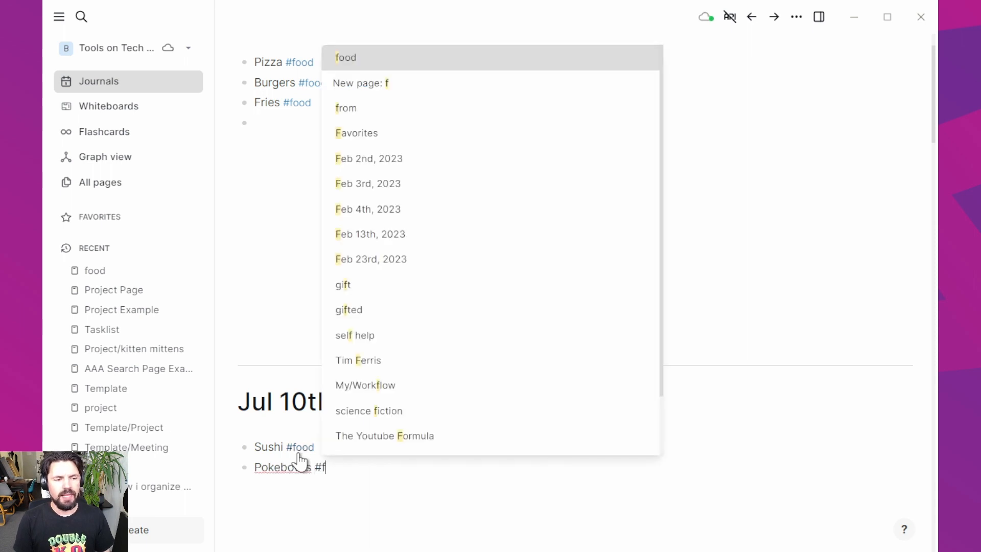
{"action": "left_click", "coordinate": [345, 58]}
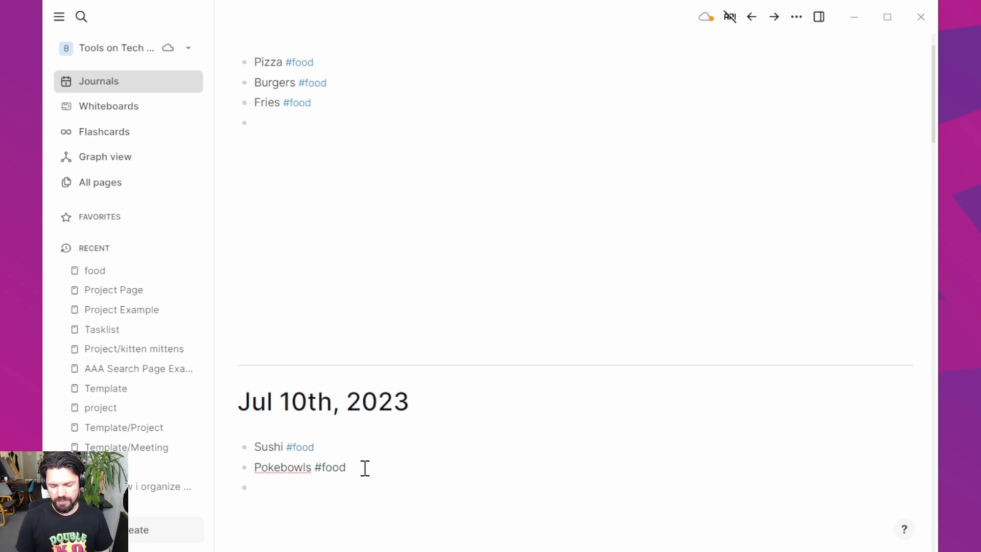
{"action": "type", "text": "[[food"}
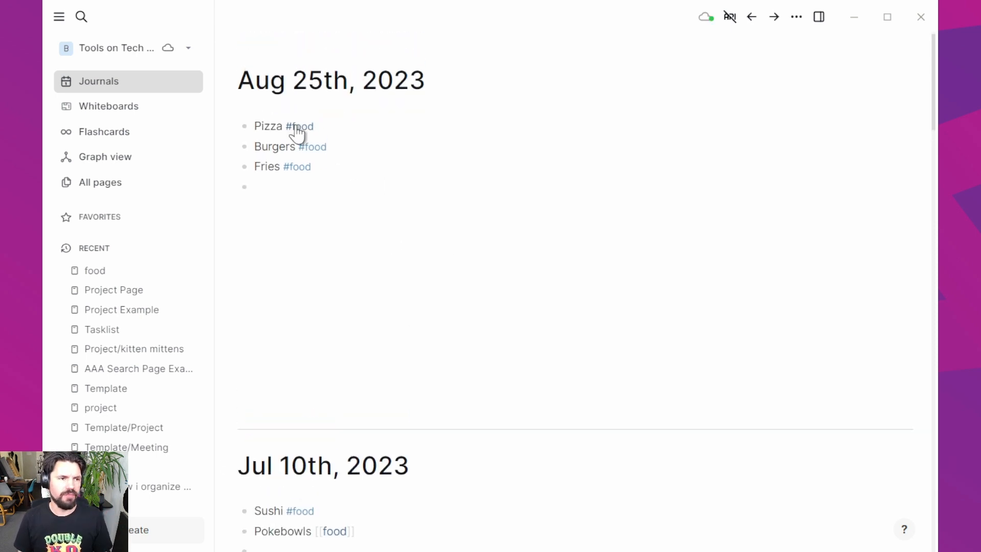
Open the food page and filter its live query to the food page
{"action": "left_click", "coordinate": [301, 126]}
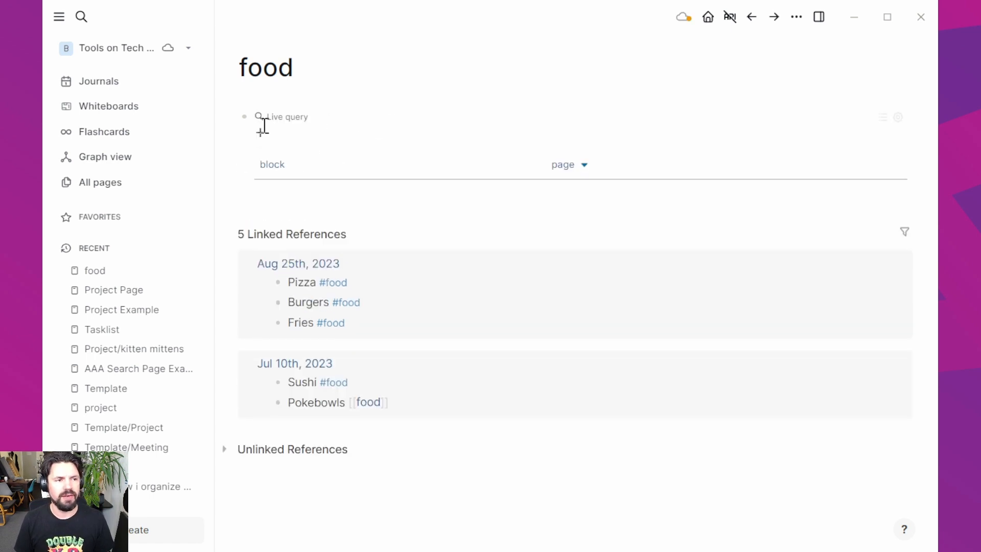
{"action": "left_click", "coordinate": [260, 132]}
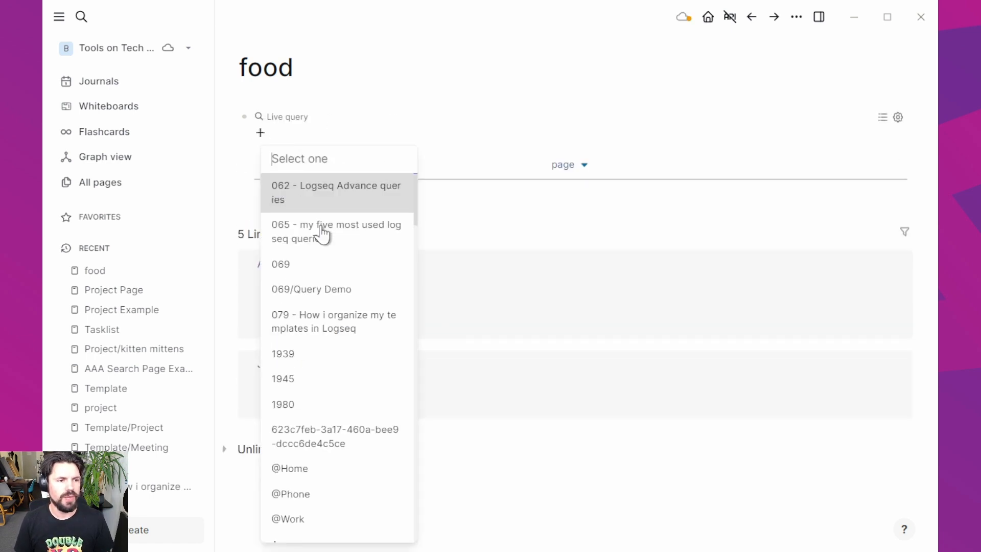
{"action": "type", "text": "food"}
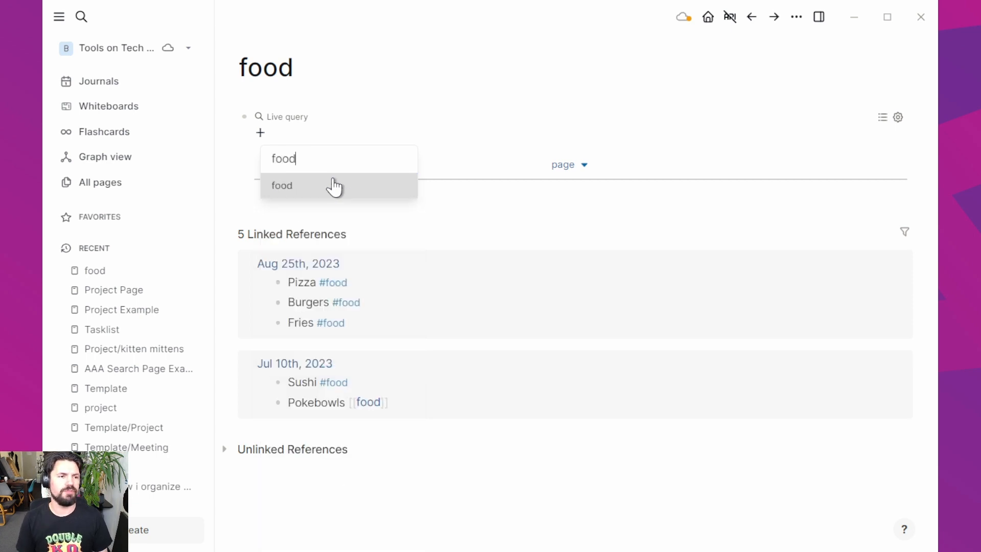
{"action": "left_click", "coordinate": [282, 185]}
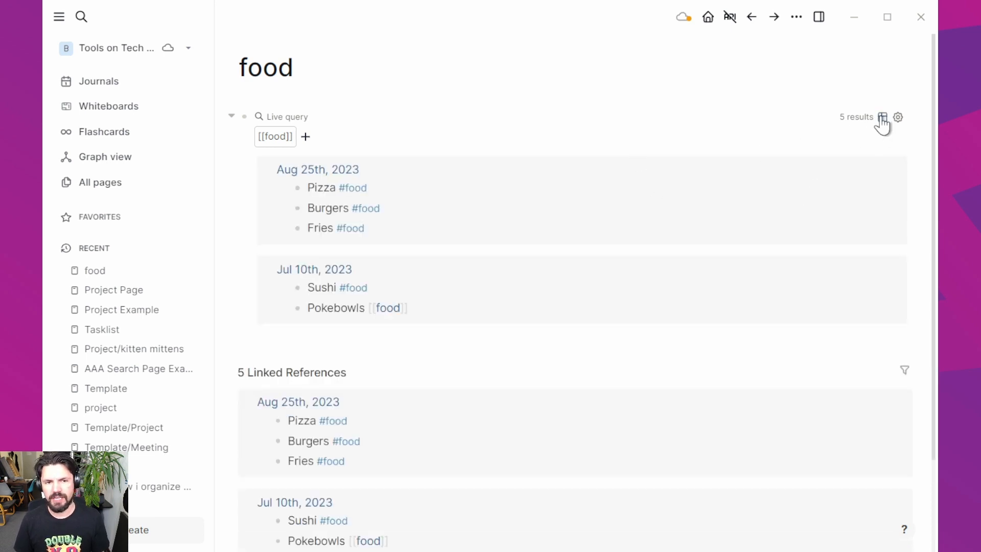
Show the query results as a table and sort by the column headers
{"action": "left_click", "coordinate": [883, 117]}
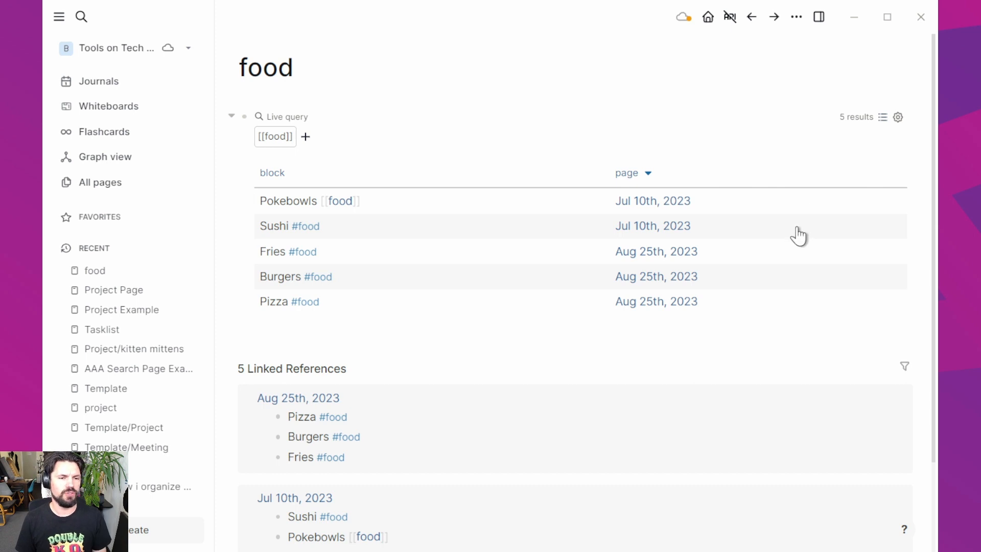
{"action": "mouse_move", "coordinate": [293, 184]}
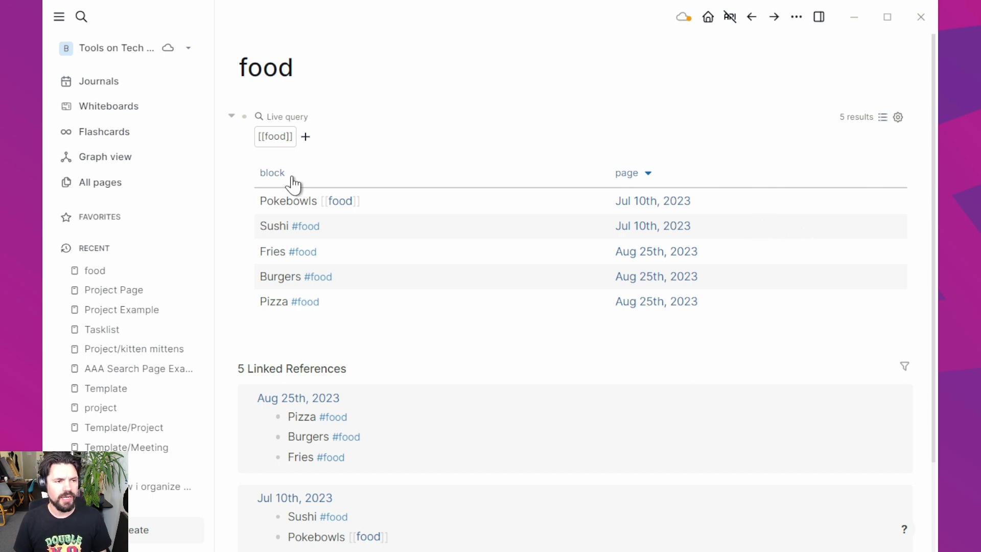
{"action": "left_click", "coordinate": [272, 173]}
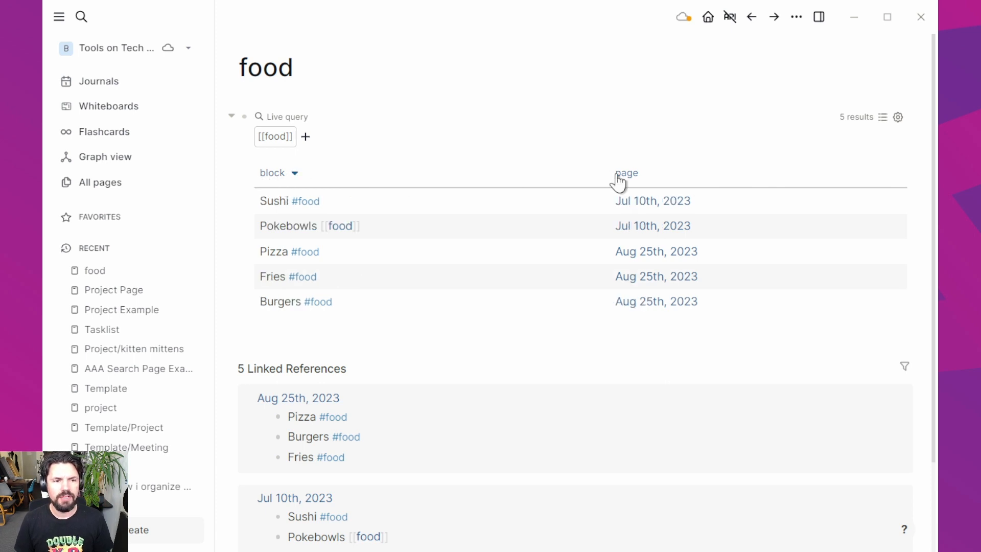
{"action": "left_click", "coordinate": [626, 172]}
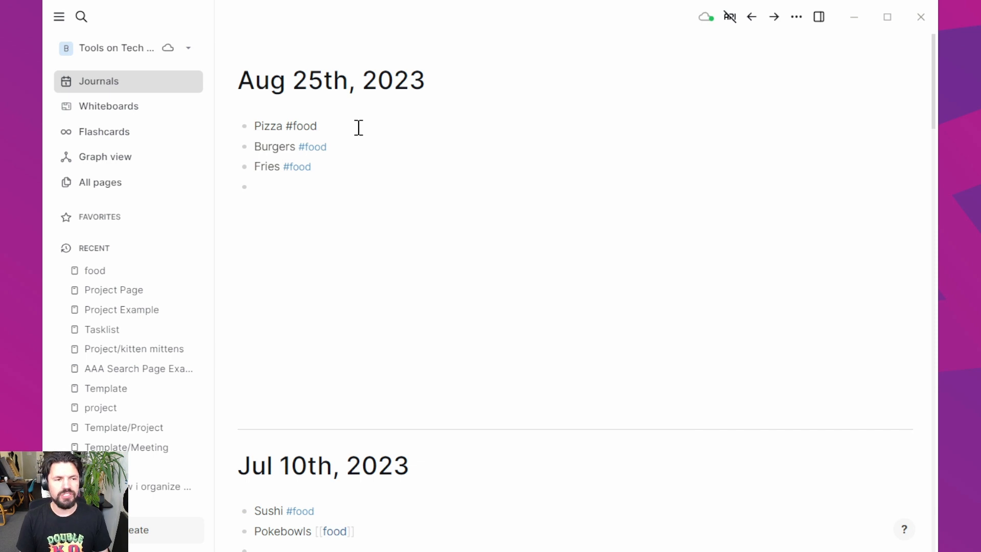
Give Pizza an ingredients property of tomato, cheese
{"action": "type", "text": "ingredients"}
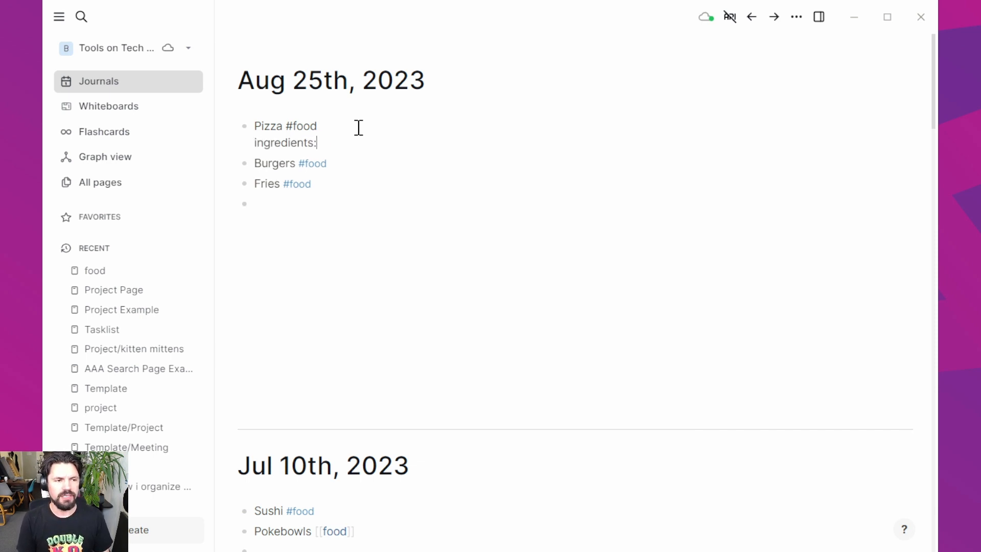
{"action": "type", "text": ":"}
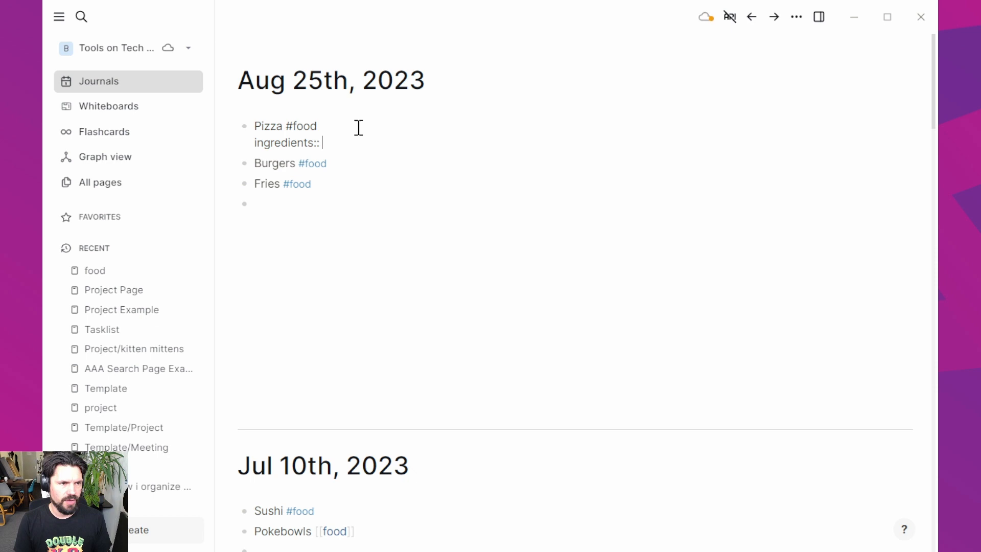
{"action": "type", "text": "tomato,"}
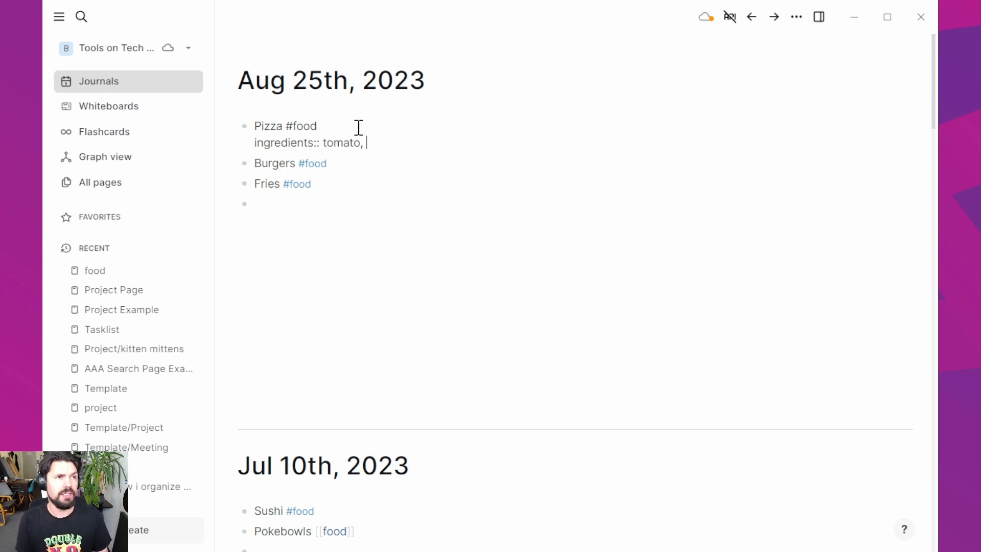
{"action": "type", "text": "cheese"}
{"action": "left_click", "coordinate": [582, 164]}
{"action": "type", "text": "::"}
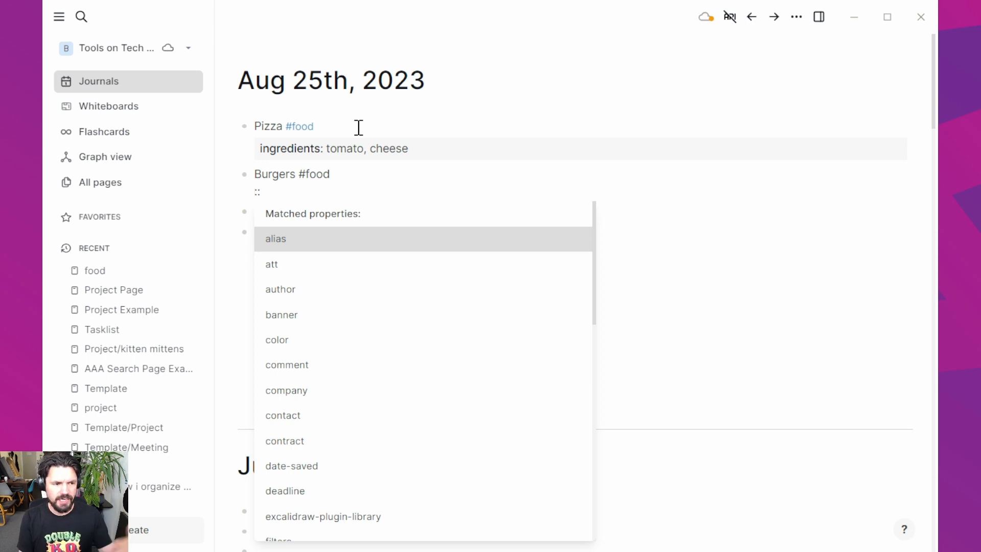
Give Burgers ingredients: tomato, cheese, buns, meat, lettuce, ketchup
{"action": "type", "text": "ing"}
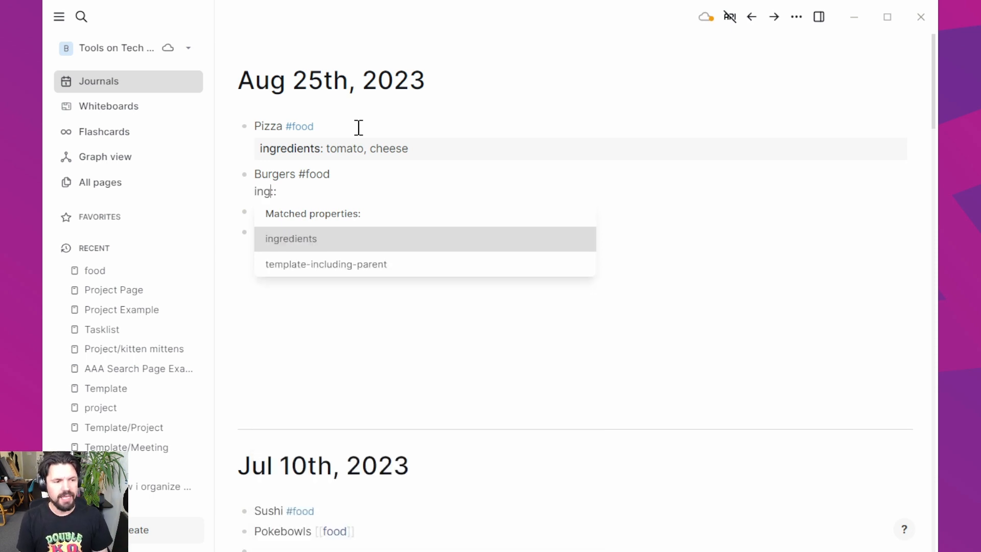
{"action": "left_click", "coordinate": [291, 239]}
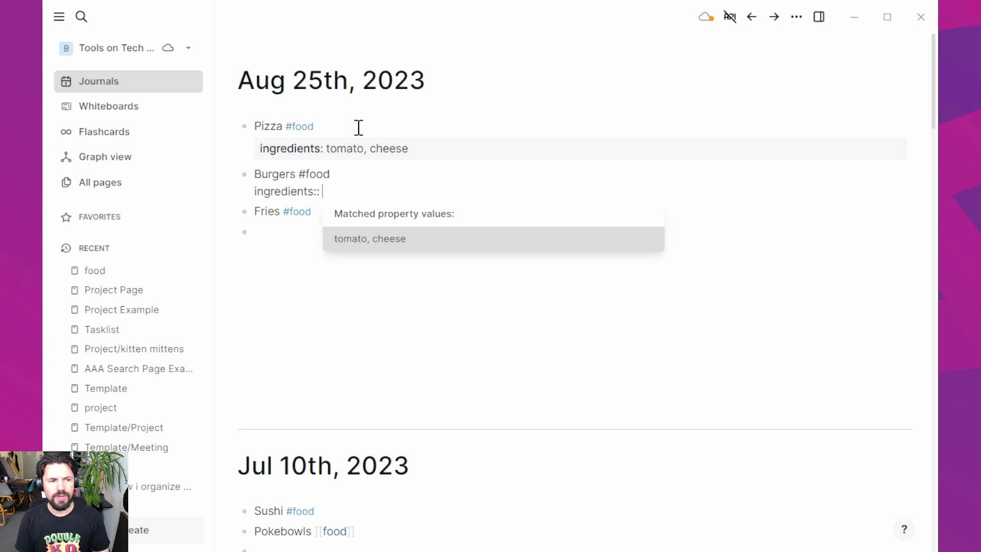
{"action": "left_click", "coordinate": [370, 239]}
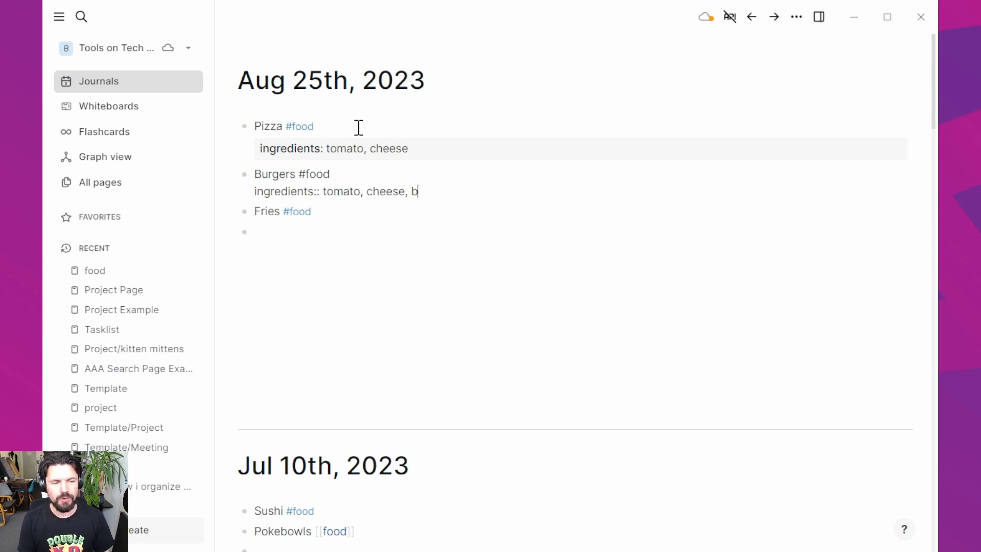
{"action": "type", "text": "i"}
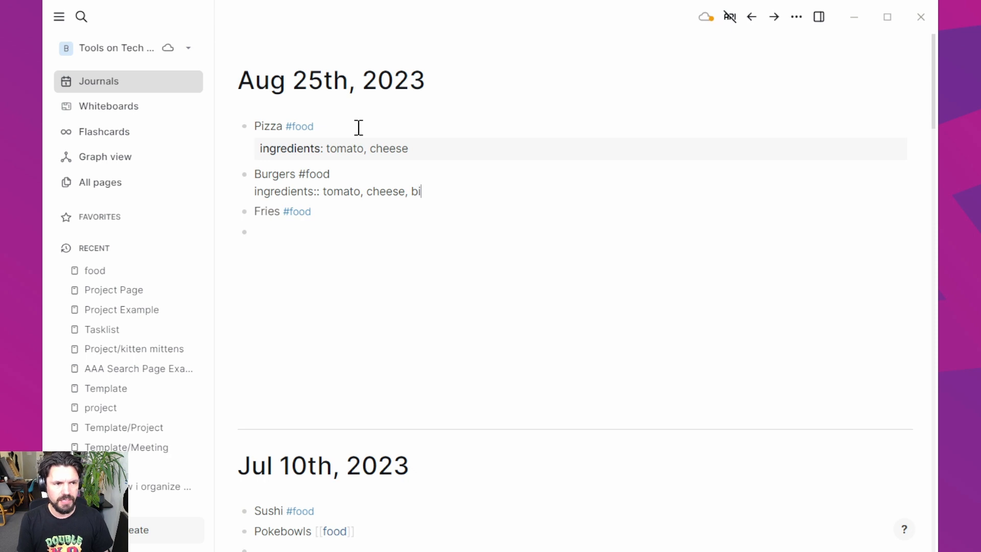
{"action": "type", "text": "uns, meat"}
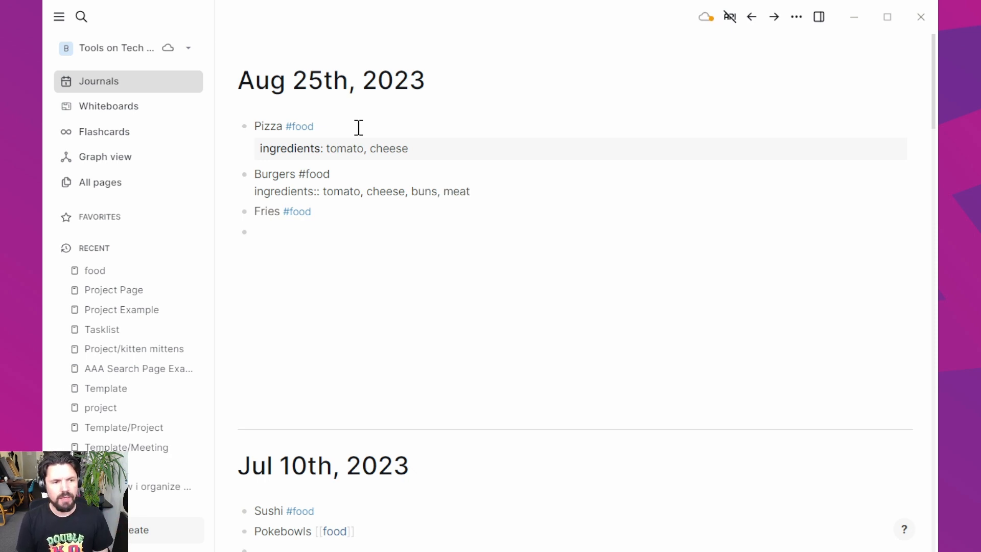
{"action": "type", "text": "lettuce,"}
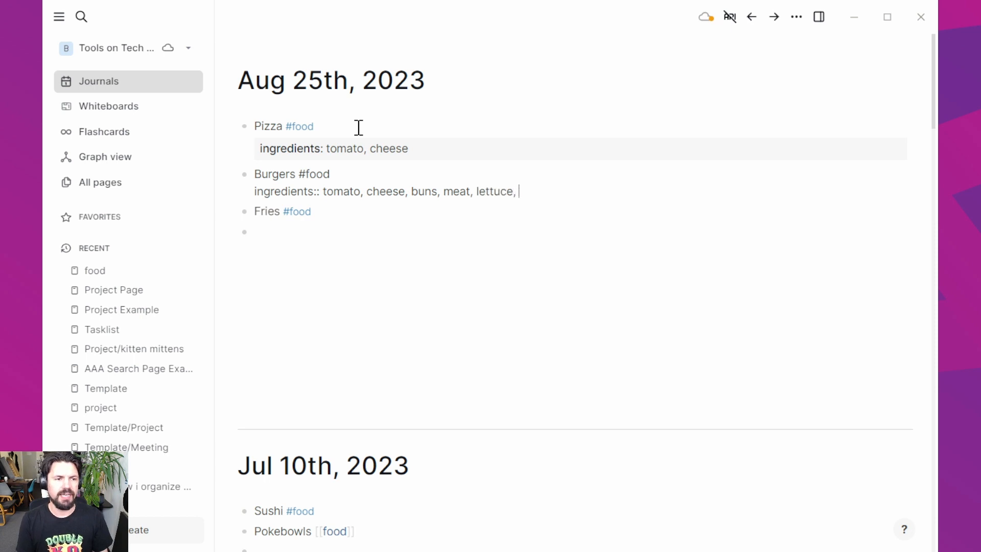
{"action": "type", "text": "ketchup"}
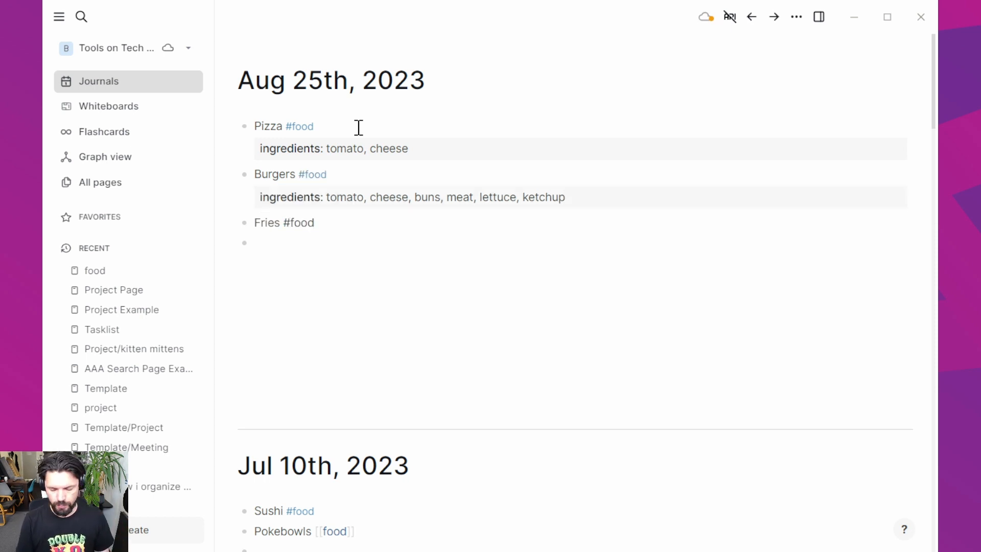
Give Fries an ingredients property of potato
{"action": "type", "text": "::"}
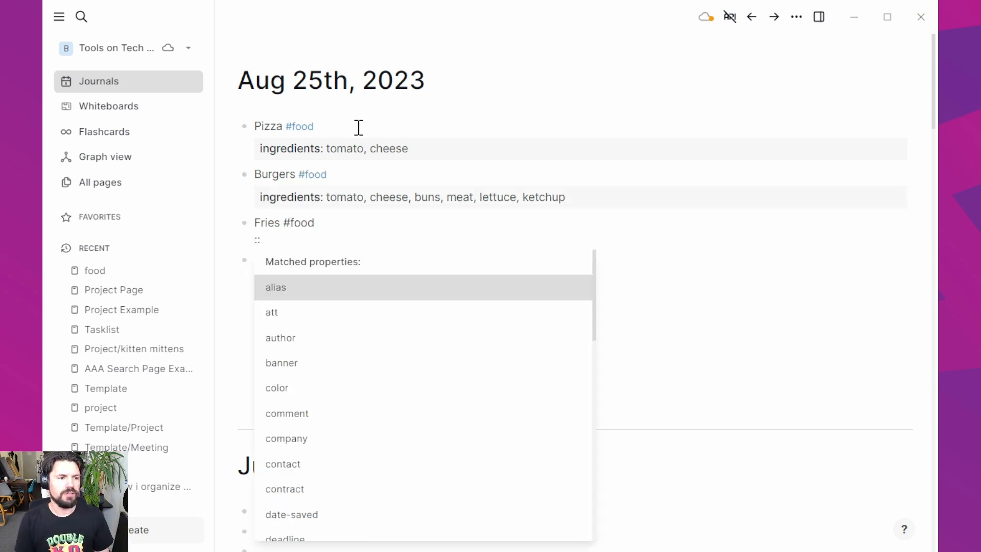
{"action": "type", "text": "ingredients"}
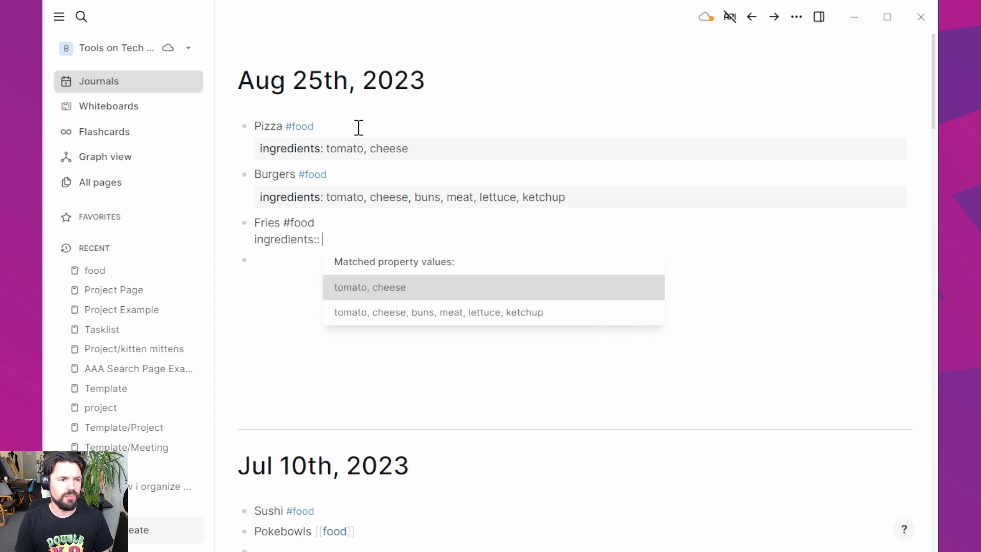
{"action": "type", "text": "potato"}
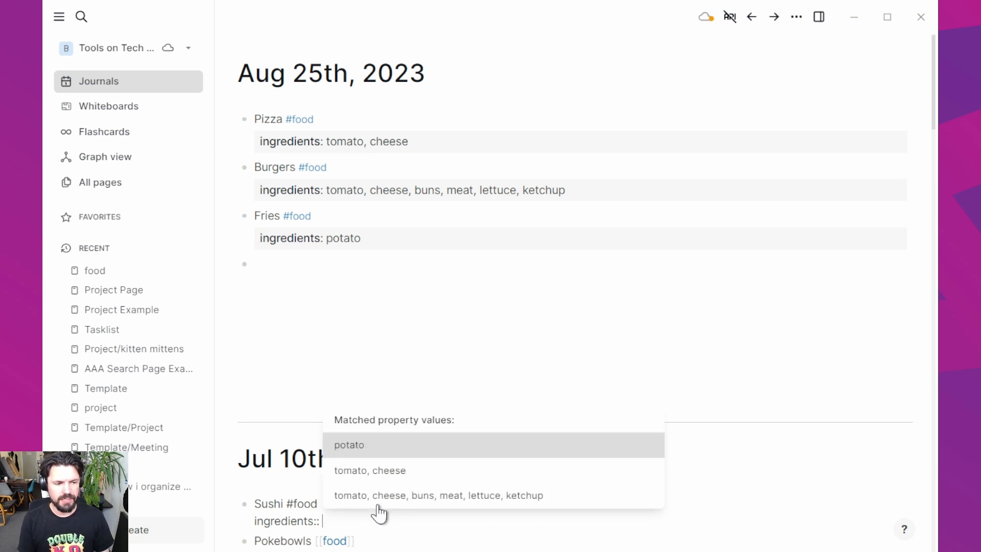
Give Sushi and Pokebowls ingredients: salmon, rice, soy sauce, seaweed
{"action": "type", "text": "salmon,"}
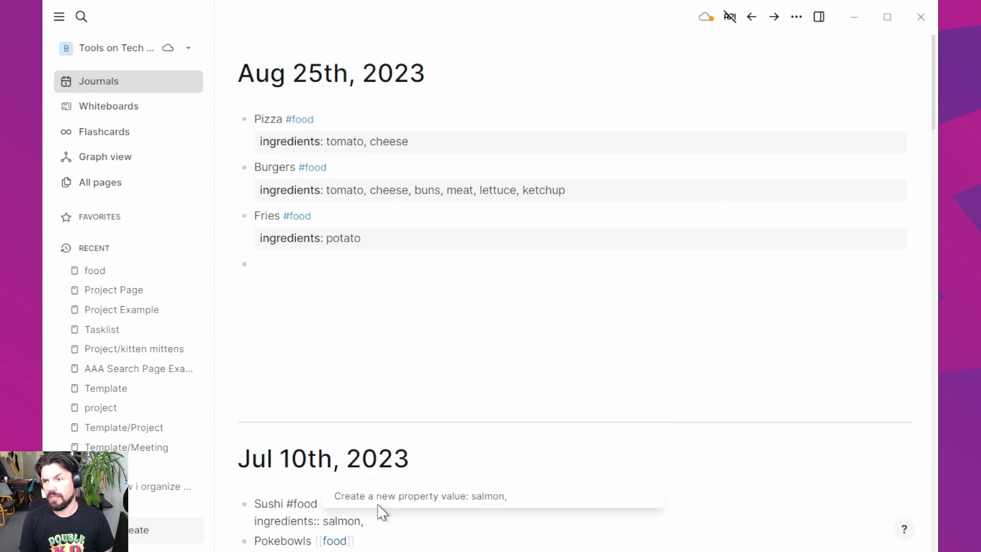
{"action": "type", "text": "rice, soy suace, s"}
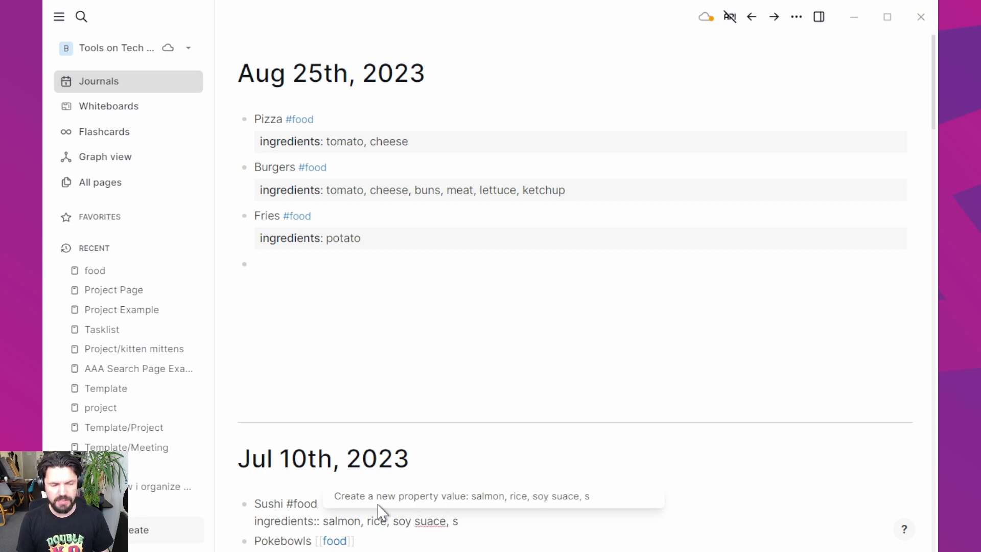
{"action": "type", "text": "eaweed"}
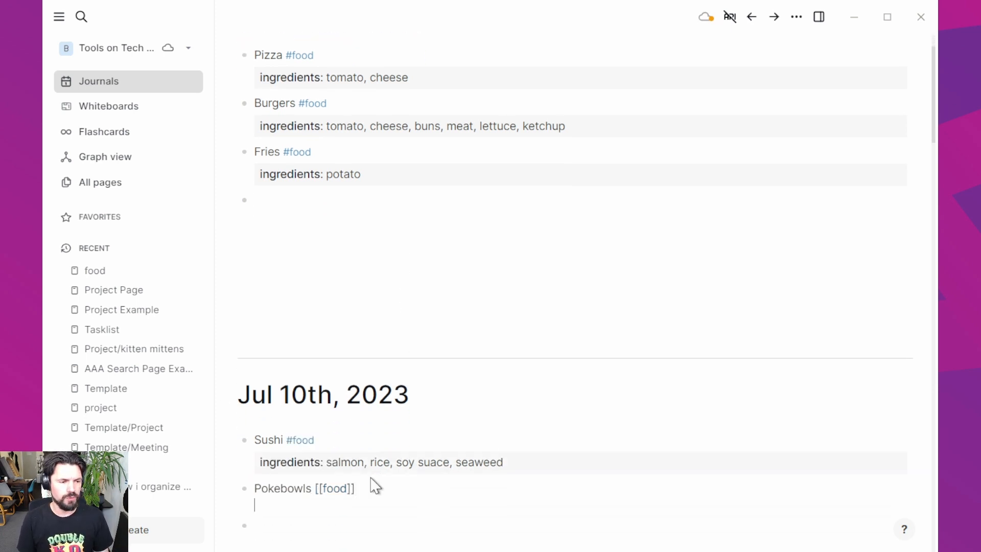
{"action": "type", "text": "ing::"}
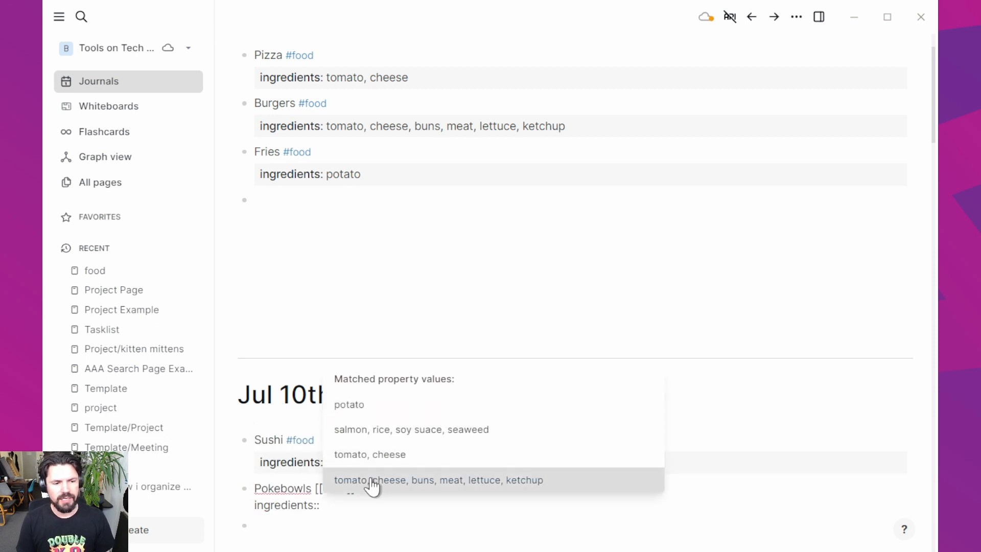
{"action": "left_click", "coordinate": [411, 429]}
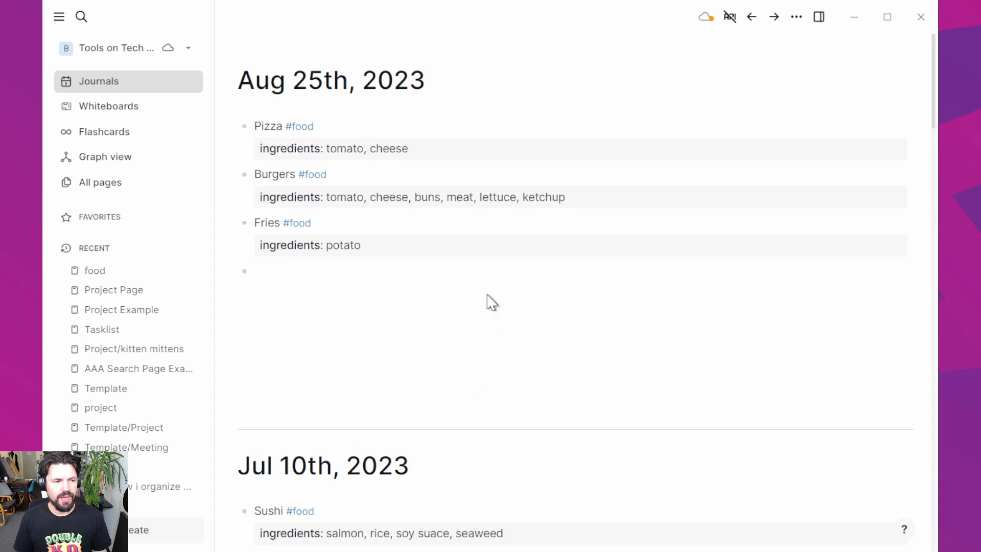
Sort the food page's query table by ingredients, then return to the journal
{"action": "left_click", "coordinate": [299, 126]}
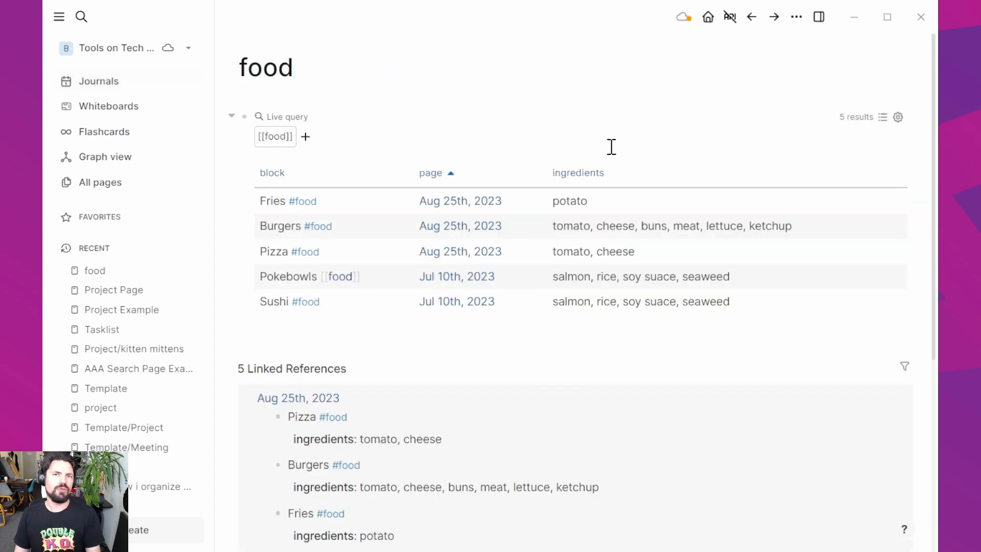
{"action": "mouse_move", "coordinate": [597, 178]}
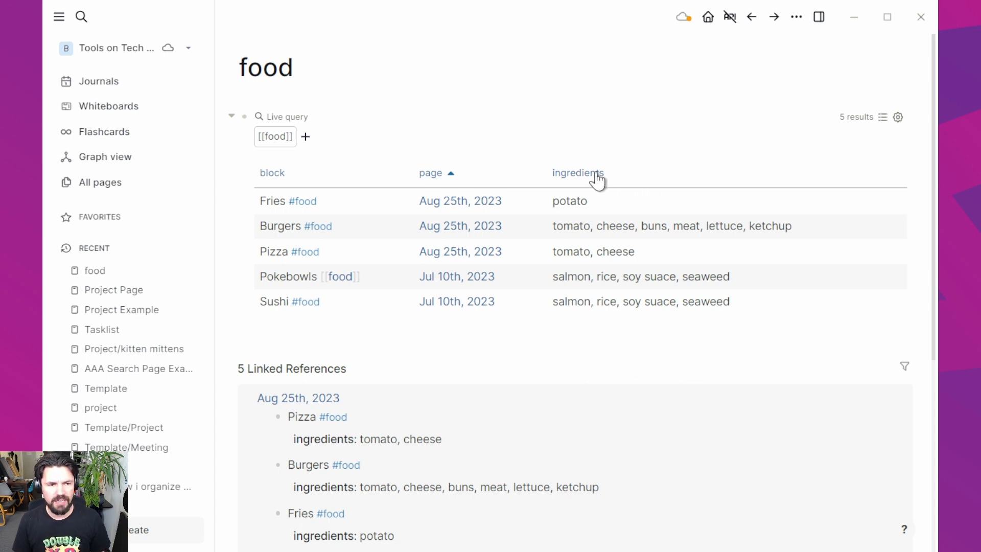
{"action": "left_click", "coordinate": [577, 173]}
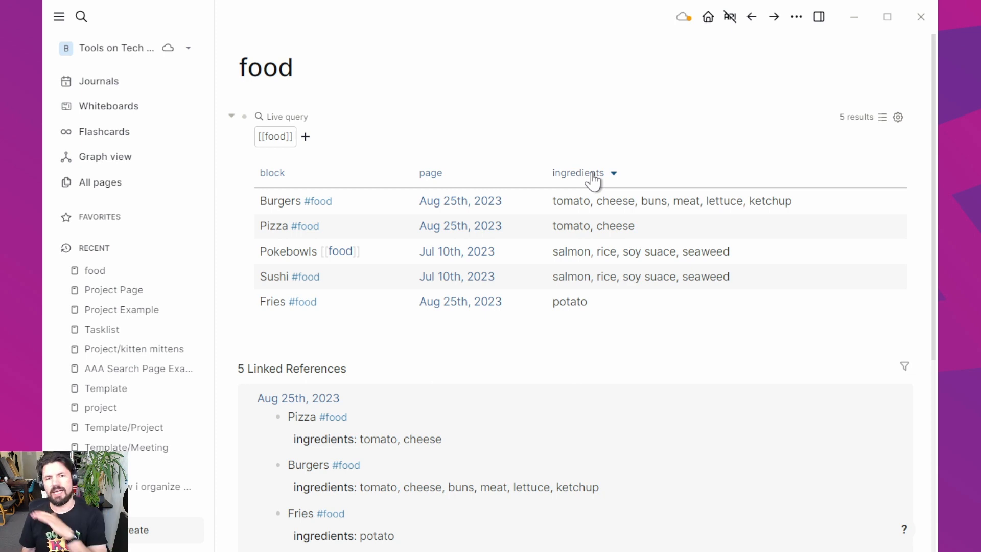
{"action": "mouse_move", "coordinate": [712, 44]}
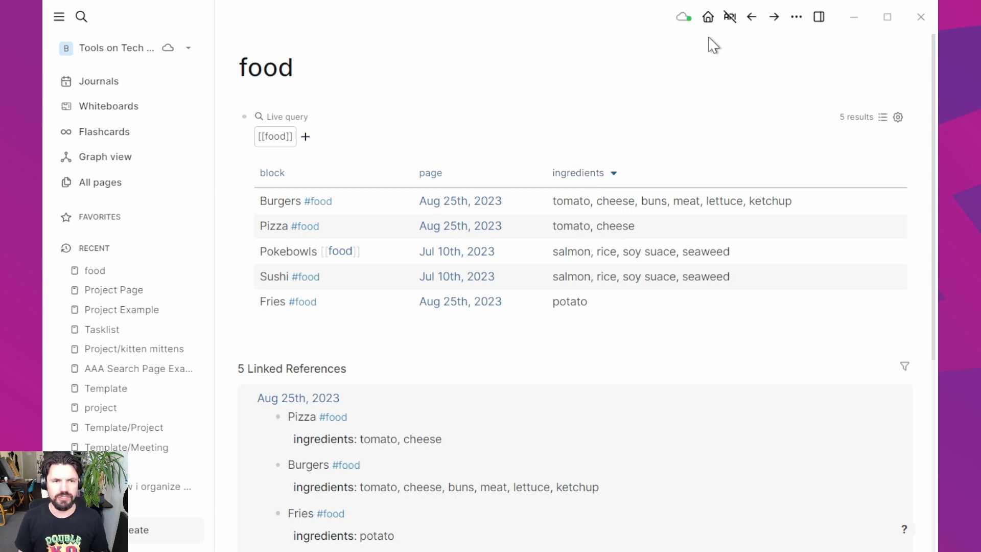
{"action": "left_click", "coordinate": [98, 81]}
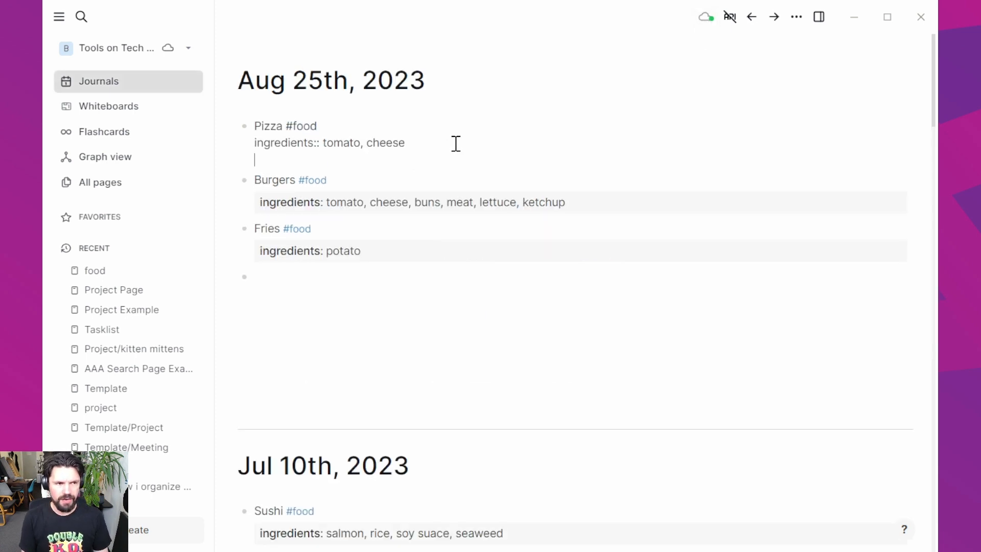
Add rating properties to the dish blocks, with values such as 1 and 12
{"action": "type", "text": "rating::"}
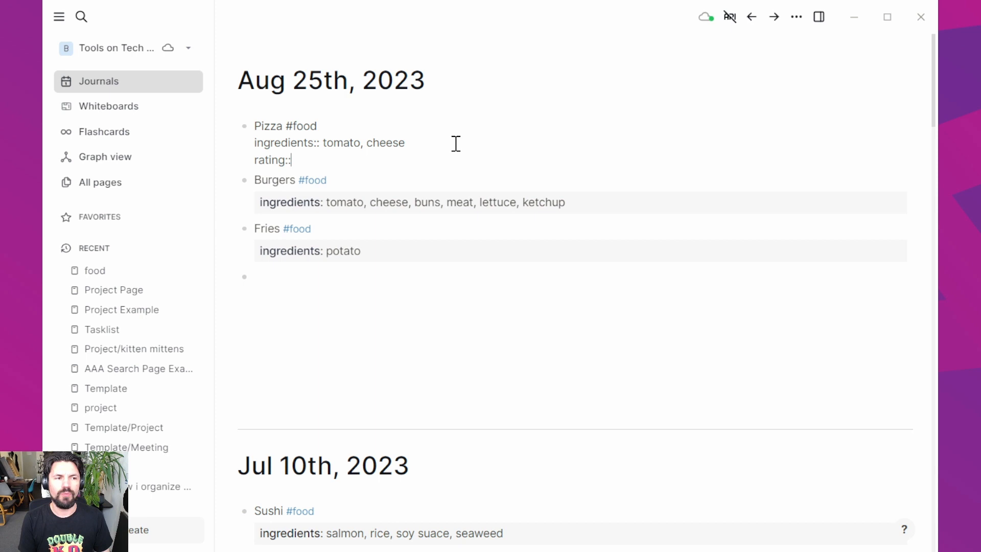
{"action": "type", "text": "1"}
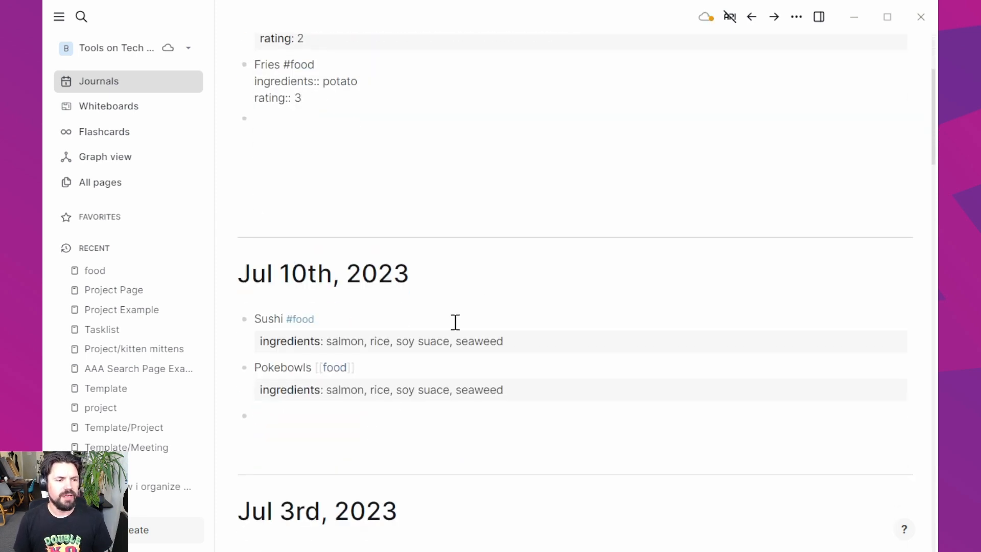
{"action": "scroll", "scroll_direction": "down", "scroll_amount": 3}
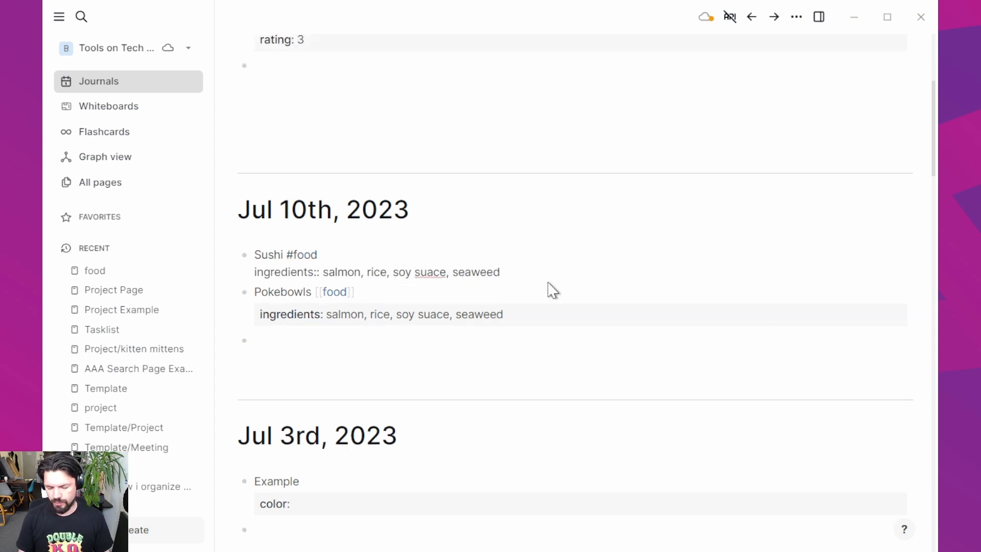
{"action": "type", "text": "rating:"}
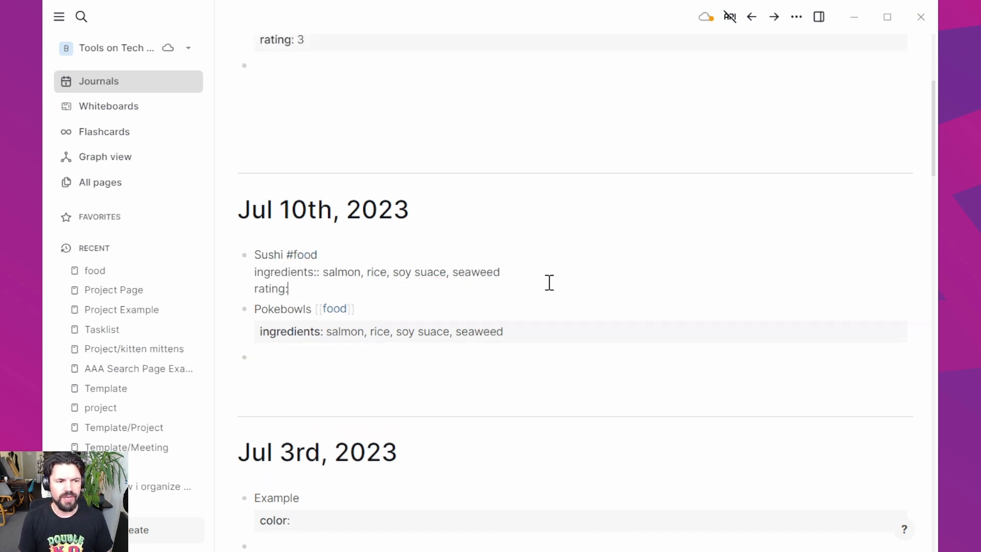
{"action": "type", "text": ": 12"}
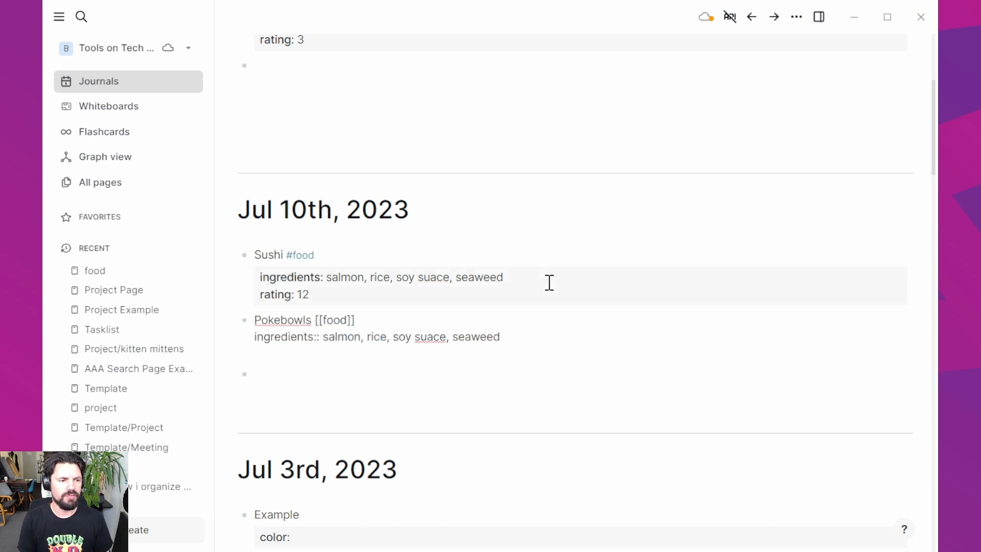
{"action": "type", "text": "rati"}
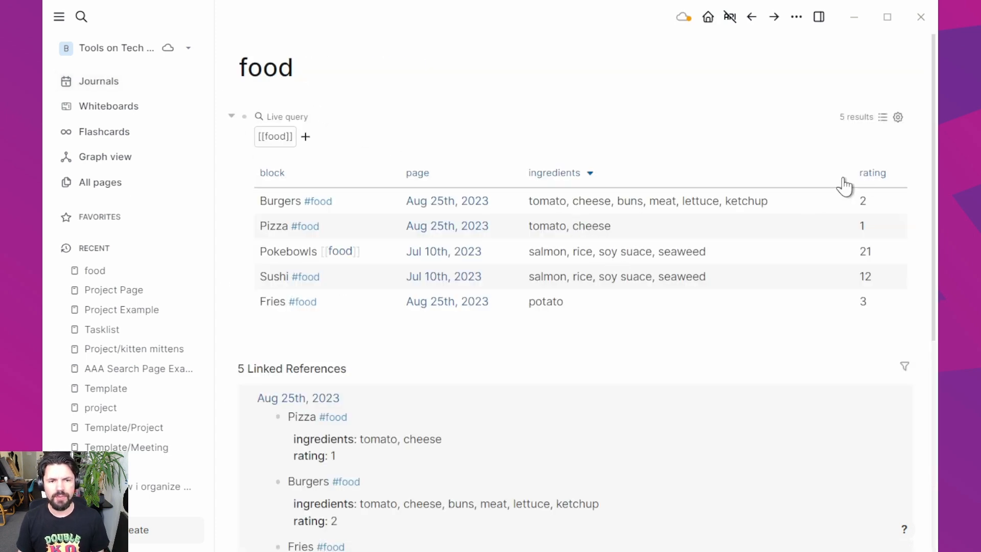
Sort the food query table on the rating column, lowest first
{"action": "left_click", "coordinate": [872, 173]}
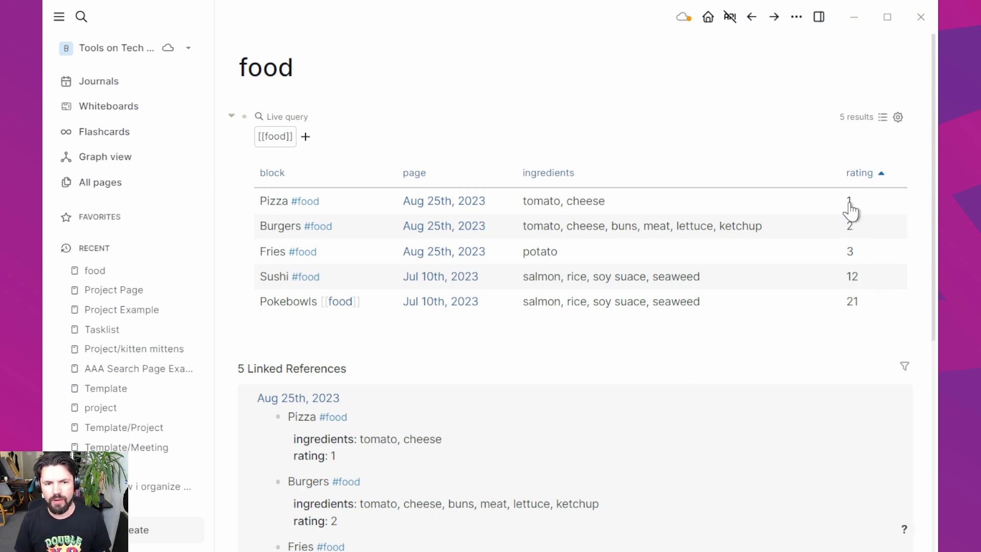
{"action": "mouse_move", "coordinate": [868, 243]}
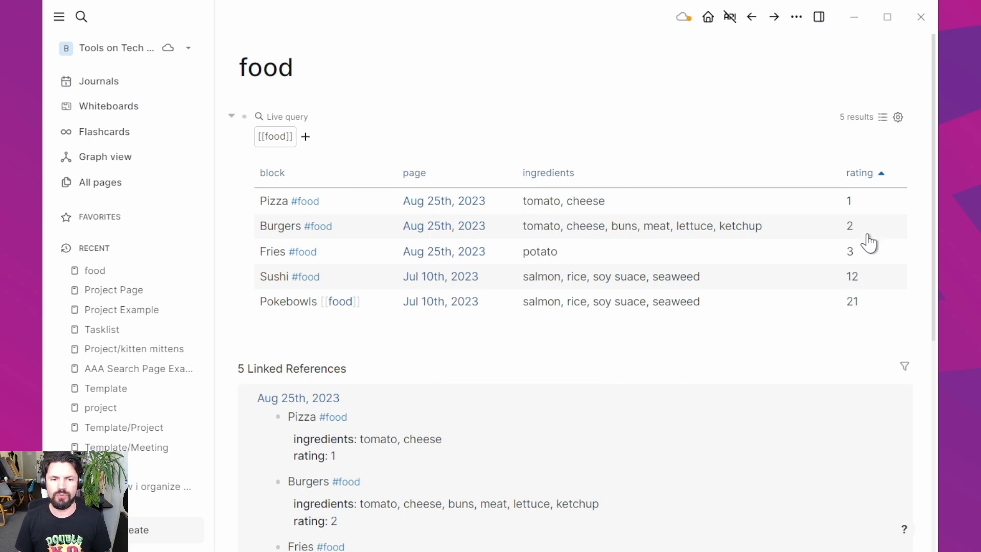
{"action": "mouse_move", "coordinate": [873, 282]}
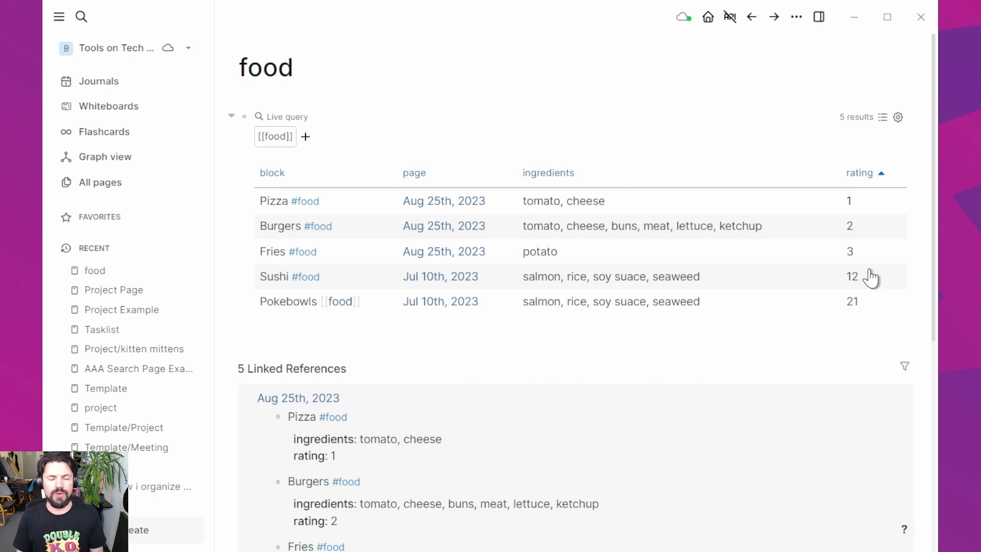
{"action": "mouse_move", "coordinate": [680, 213]}
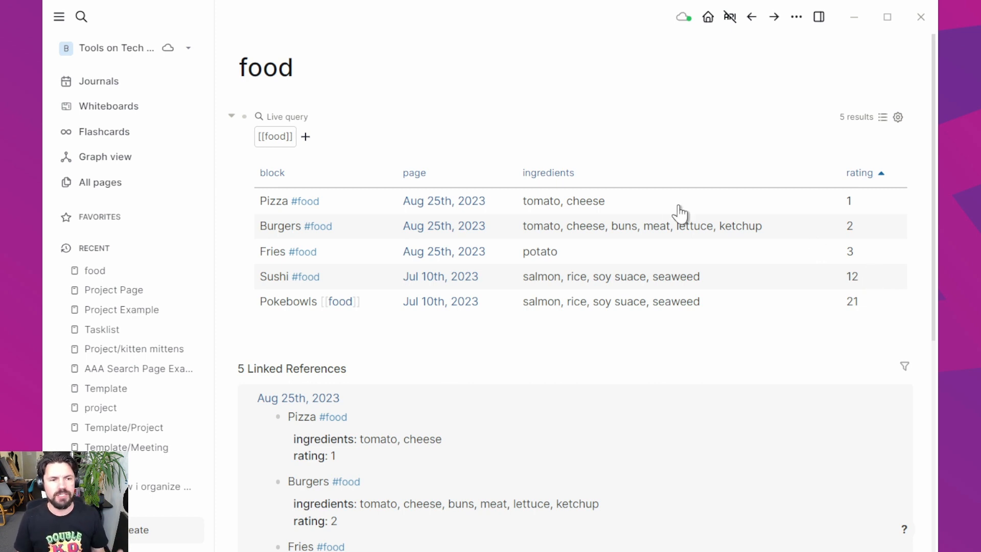
{"action": "mouse_move", "coordinate": [819, 130]}
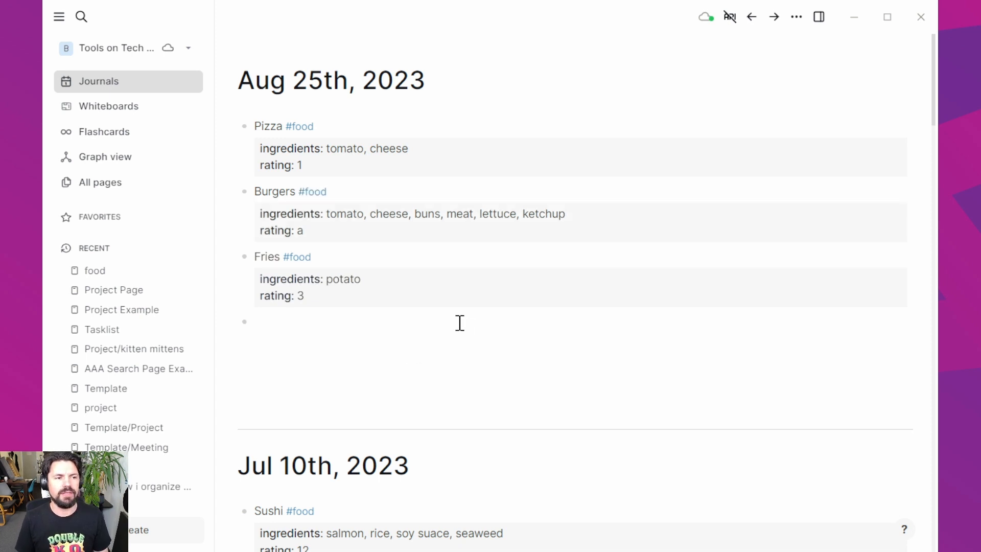
Open the food page and sort the table by rating, with Burgers' 'a' rating last
{"action": "left_click", "coordinate": [299, 126]}
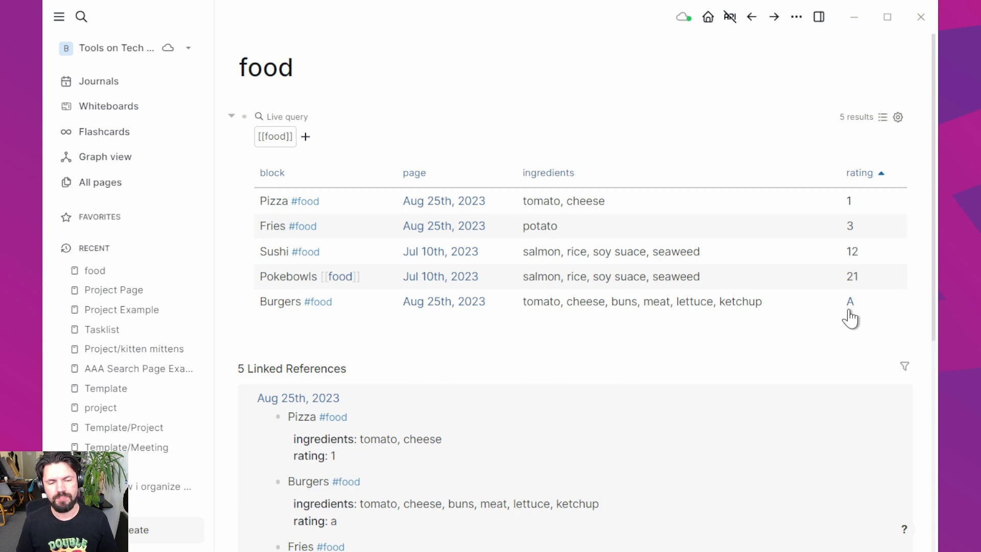
{"action": "mouse_move", "coordinate": [861, 319]}
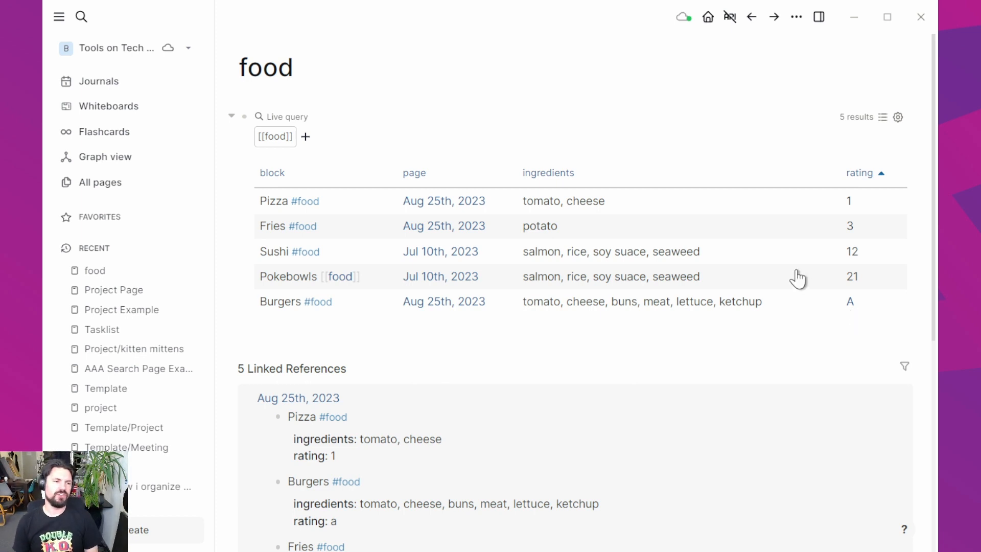
{"action": "left_click", "coordinate": [881, 173]}
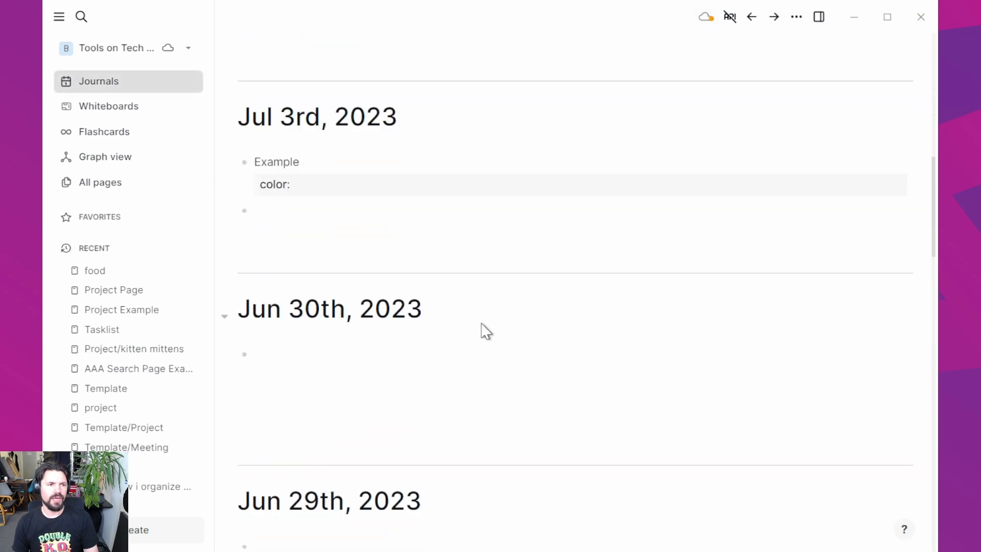
Add 'Test food #food' with rating Bath to Jul 3rd, then open the food page
{"action": "type", "text": "Test food #food"}
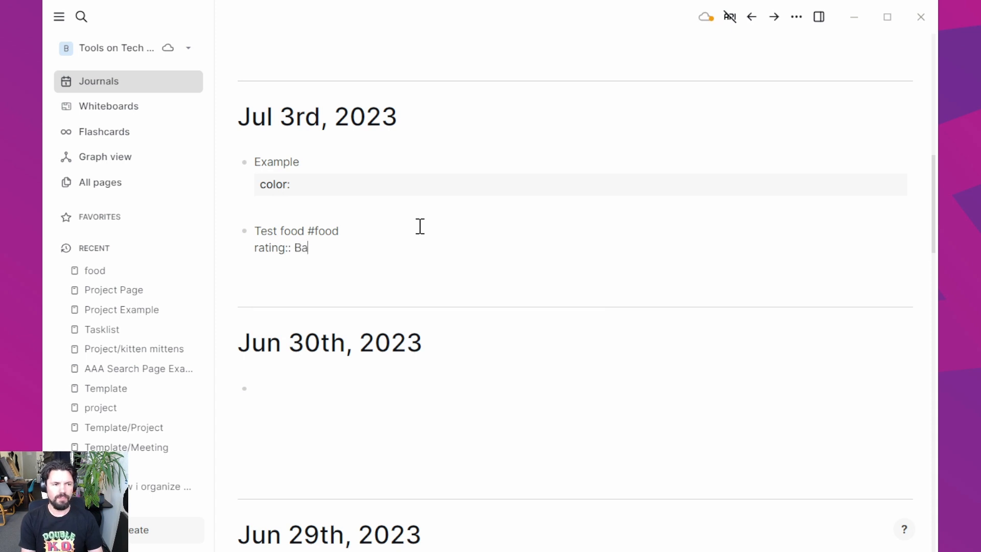
{"action": "type", "text": "th"}
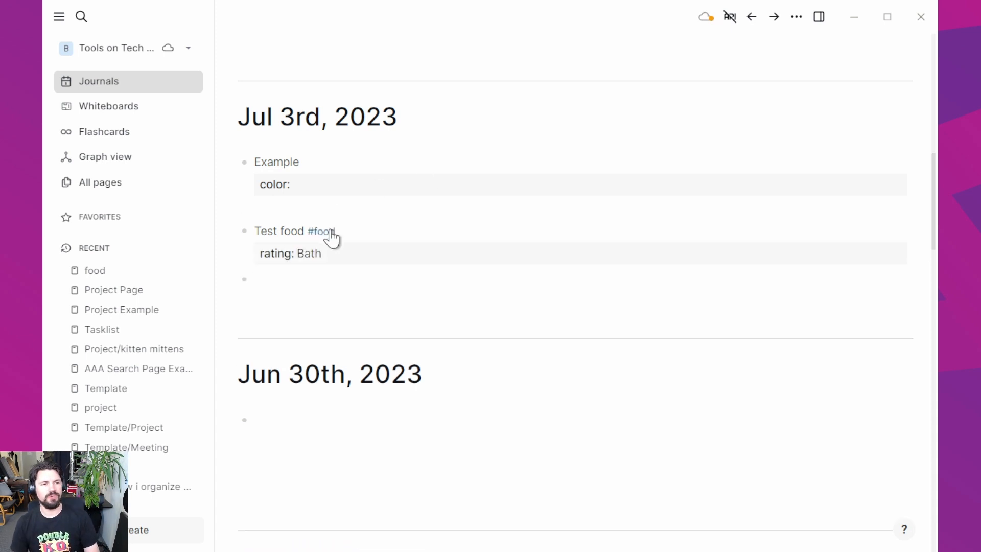
{"action": "left_click", "coordinate": [321, 231]}
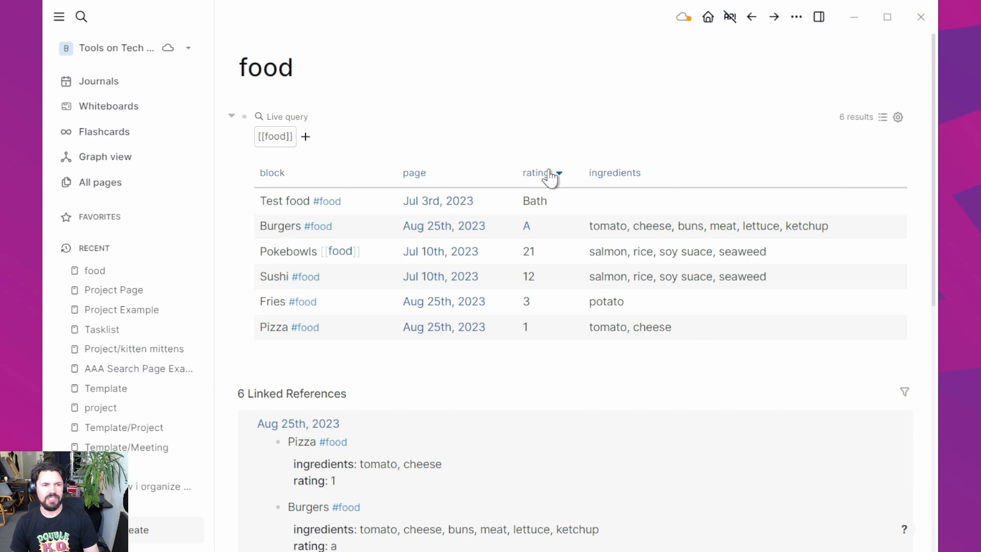
Sort the six-row food table by rating in ascending order
{"action": "left_click", "coordinate": [537, 173]}
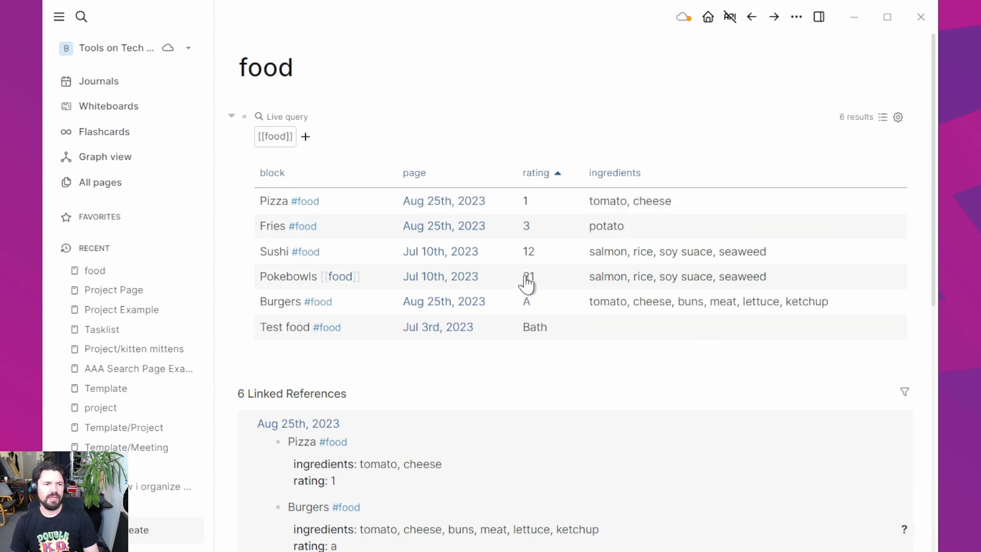
{"action": "mouse_move", "coordinate": [524, 324]}
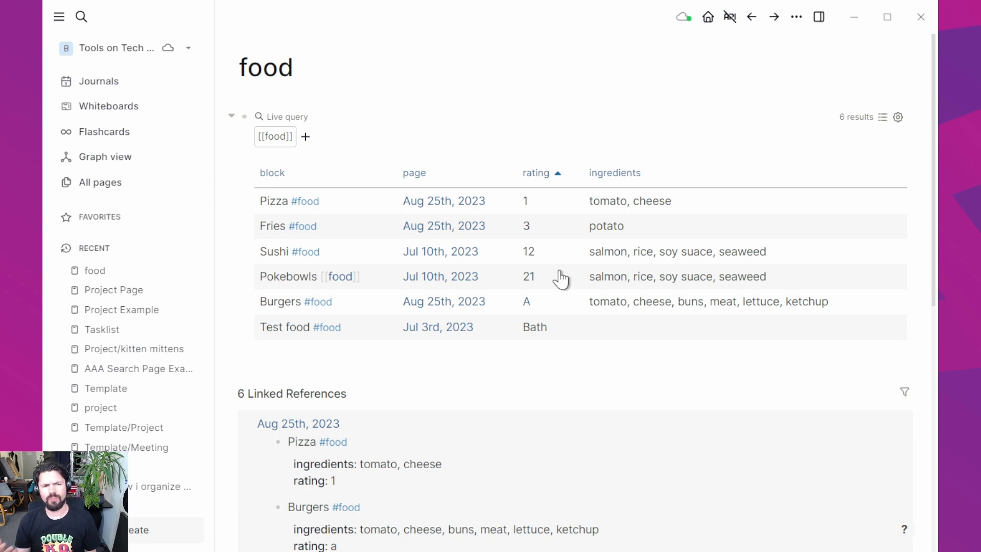
{"action": "mouse_move", "coordinate": [479, 263]}
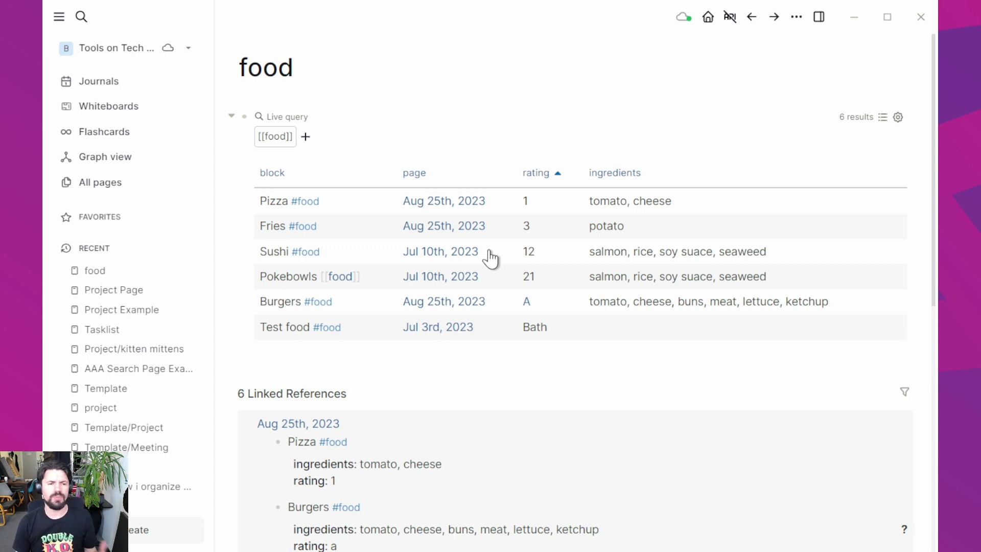
{"action": "mouse_move", "coordinate": [491, 334]}
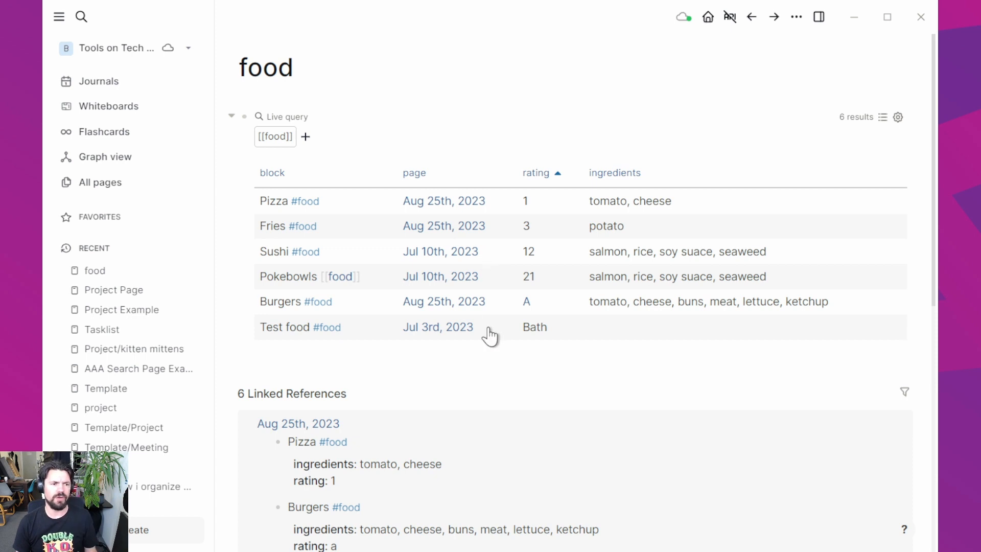
{"action": "mouse_move", "coordinate": [474, 333]}
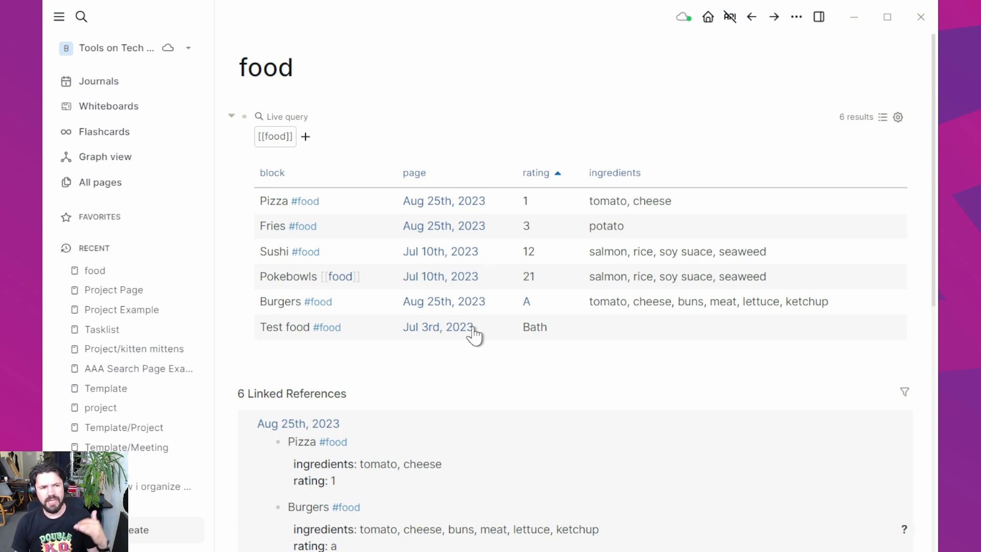
{"action": "mouse_move", "coordinate": [425, 183]}
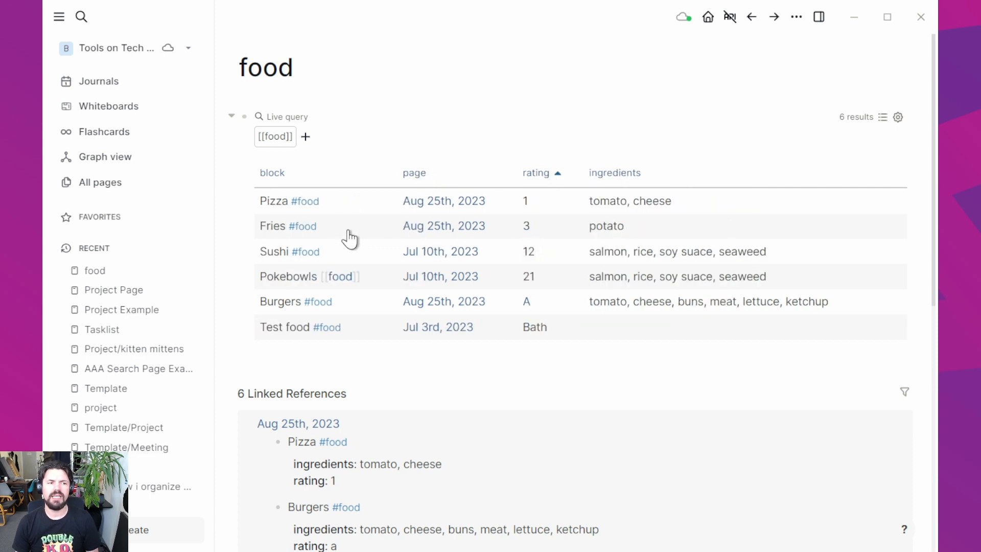
{"action": "mouse_move", "coordinate": [272, 206]}
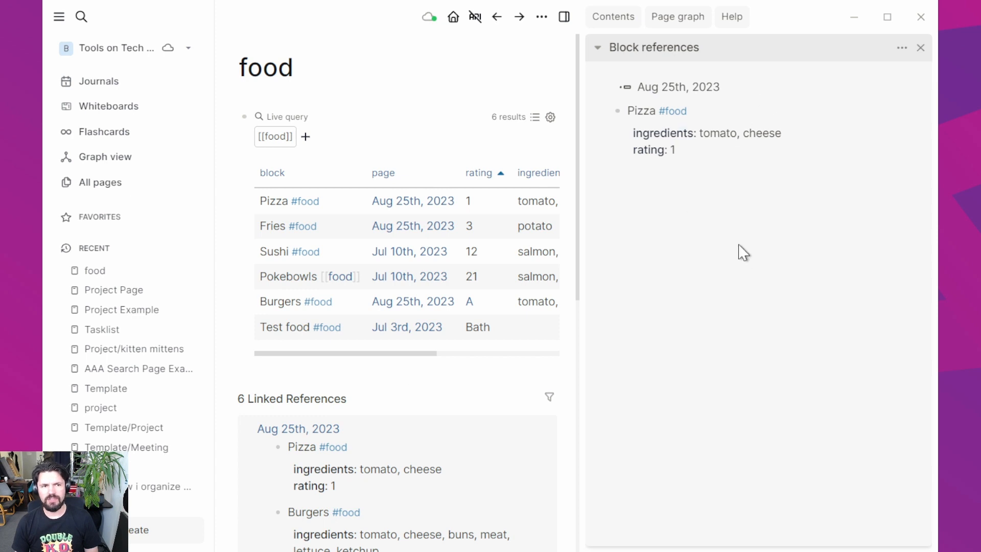
Shift-click the Sushi row to add it to the sidebar and expand its Block references panel above Pizza
{"action": "left_click", "coordinate": [274, 251]}
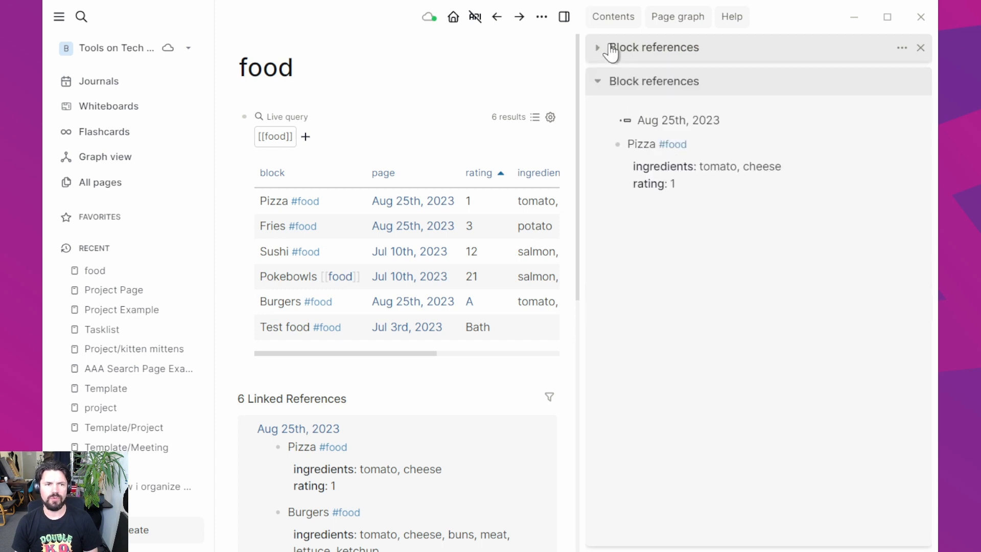
{"action": "left_click", "coordinate": [597, 47]}
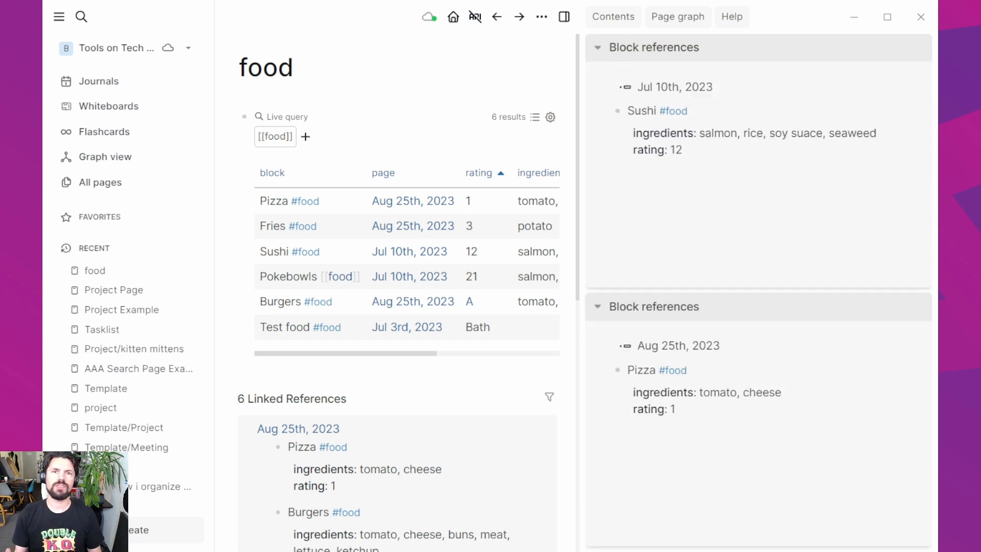